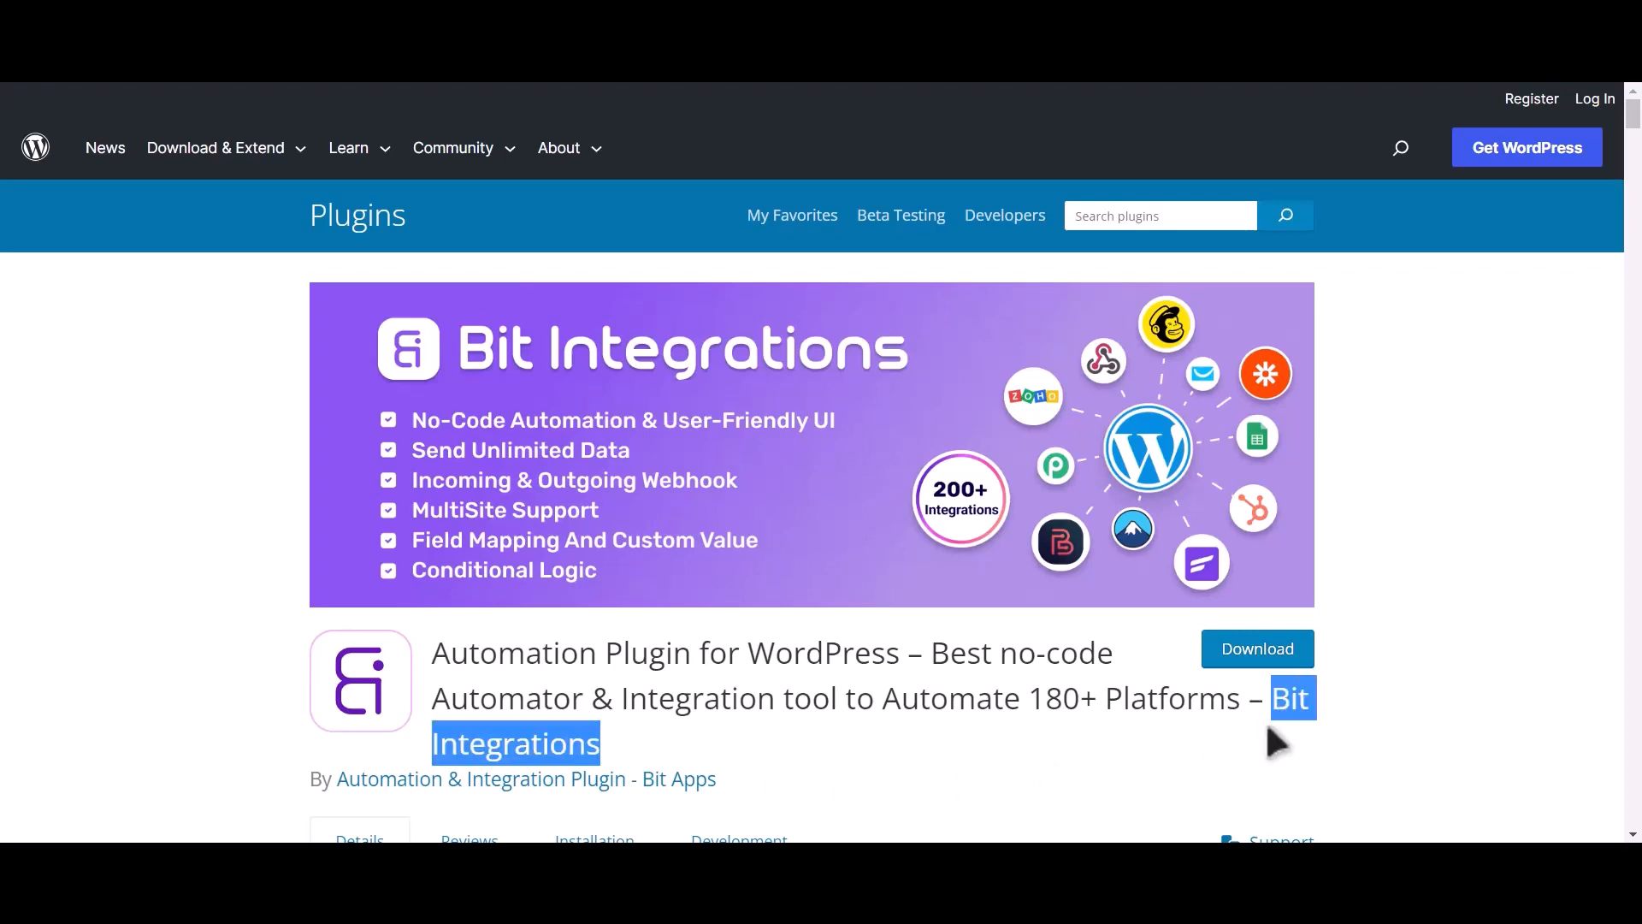
{"action": "mouse_move", "coordinate": [1273, 743]}
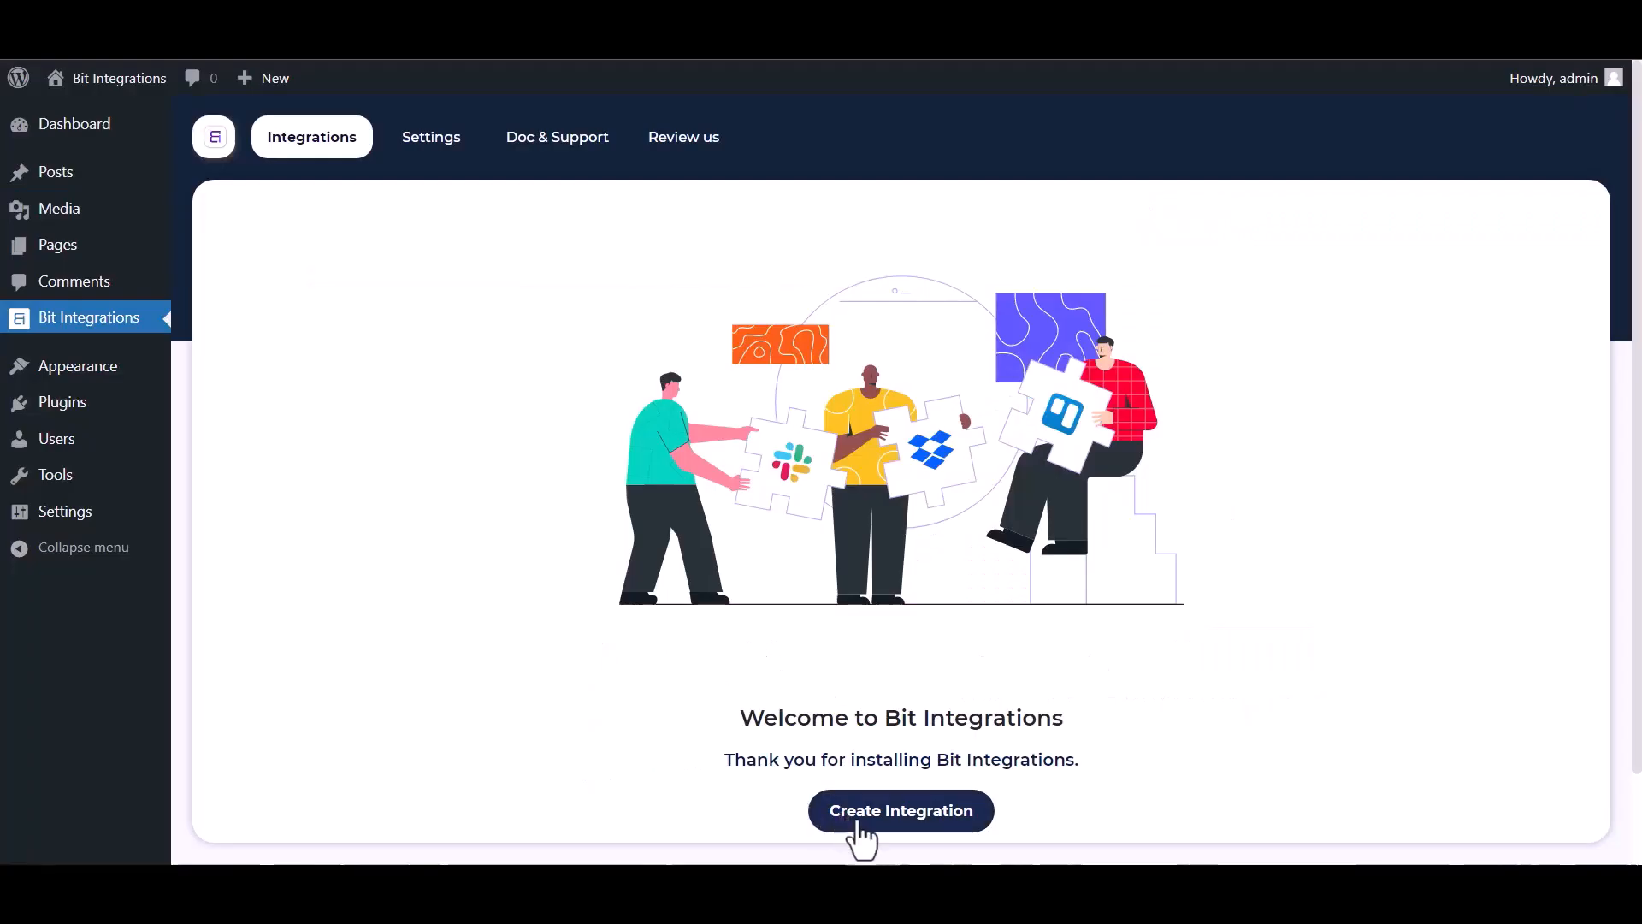
Create a new integration with Groundhogg as the trigger and Contact-Create as the event
{"action": "left_click", "coordinate": [899, 810]}
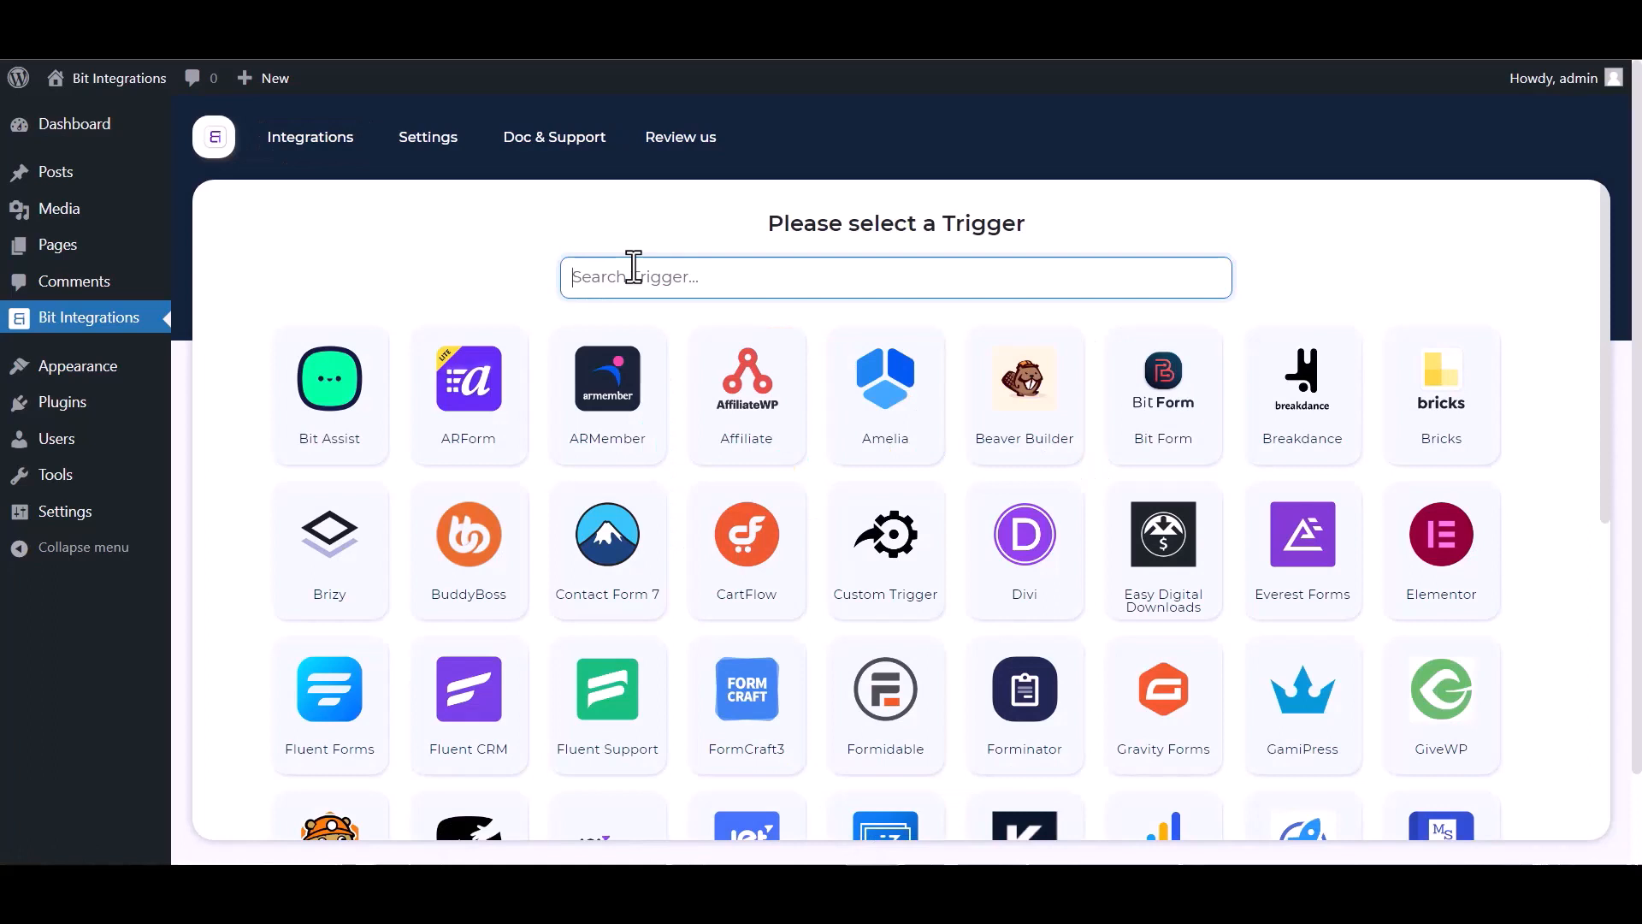
{"action": "type", "text": "gr"}
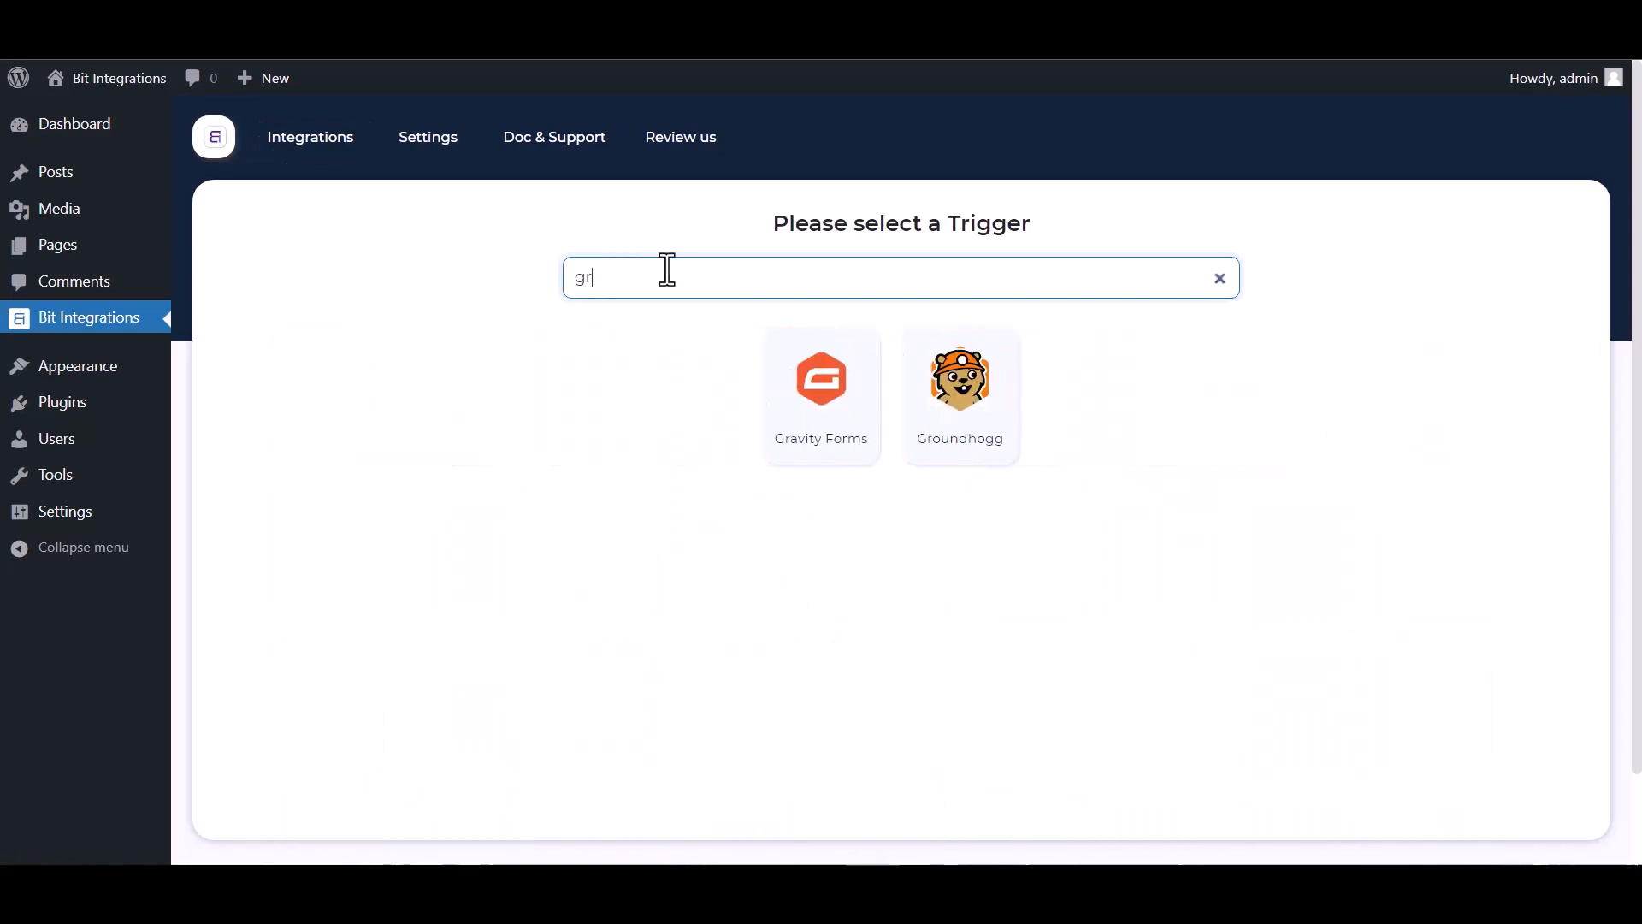
{"action": "left_click", "coordinate": [958, 392]}
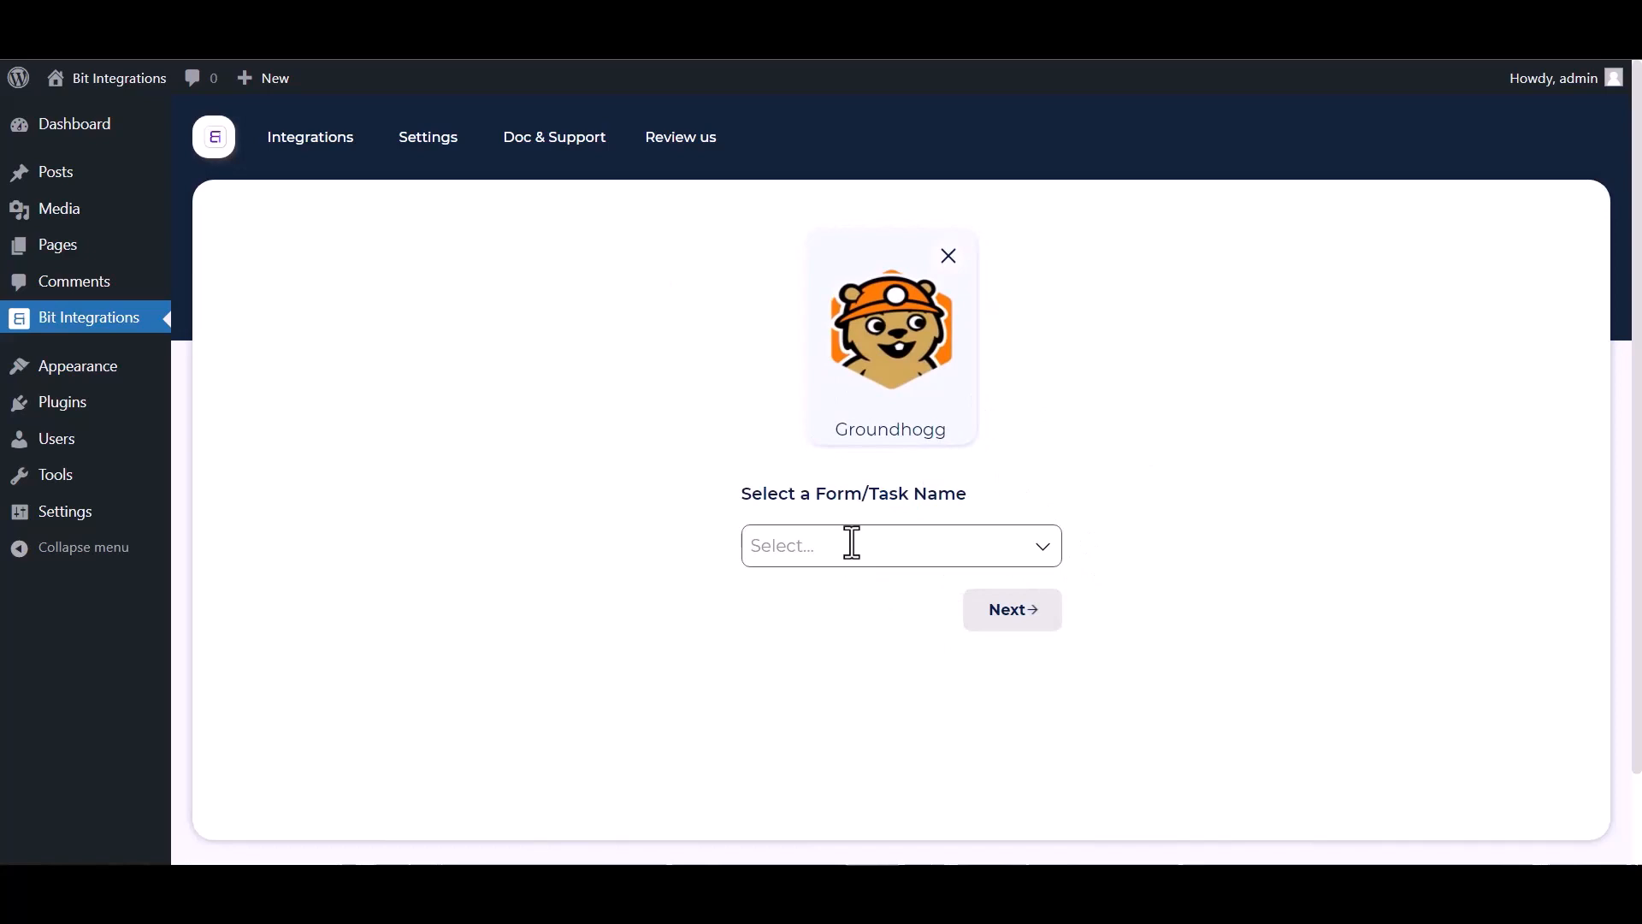
{"action": "left_click", "coordinate": [899, 545]}
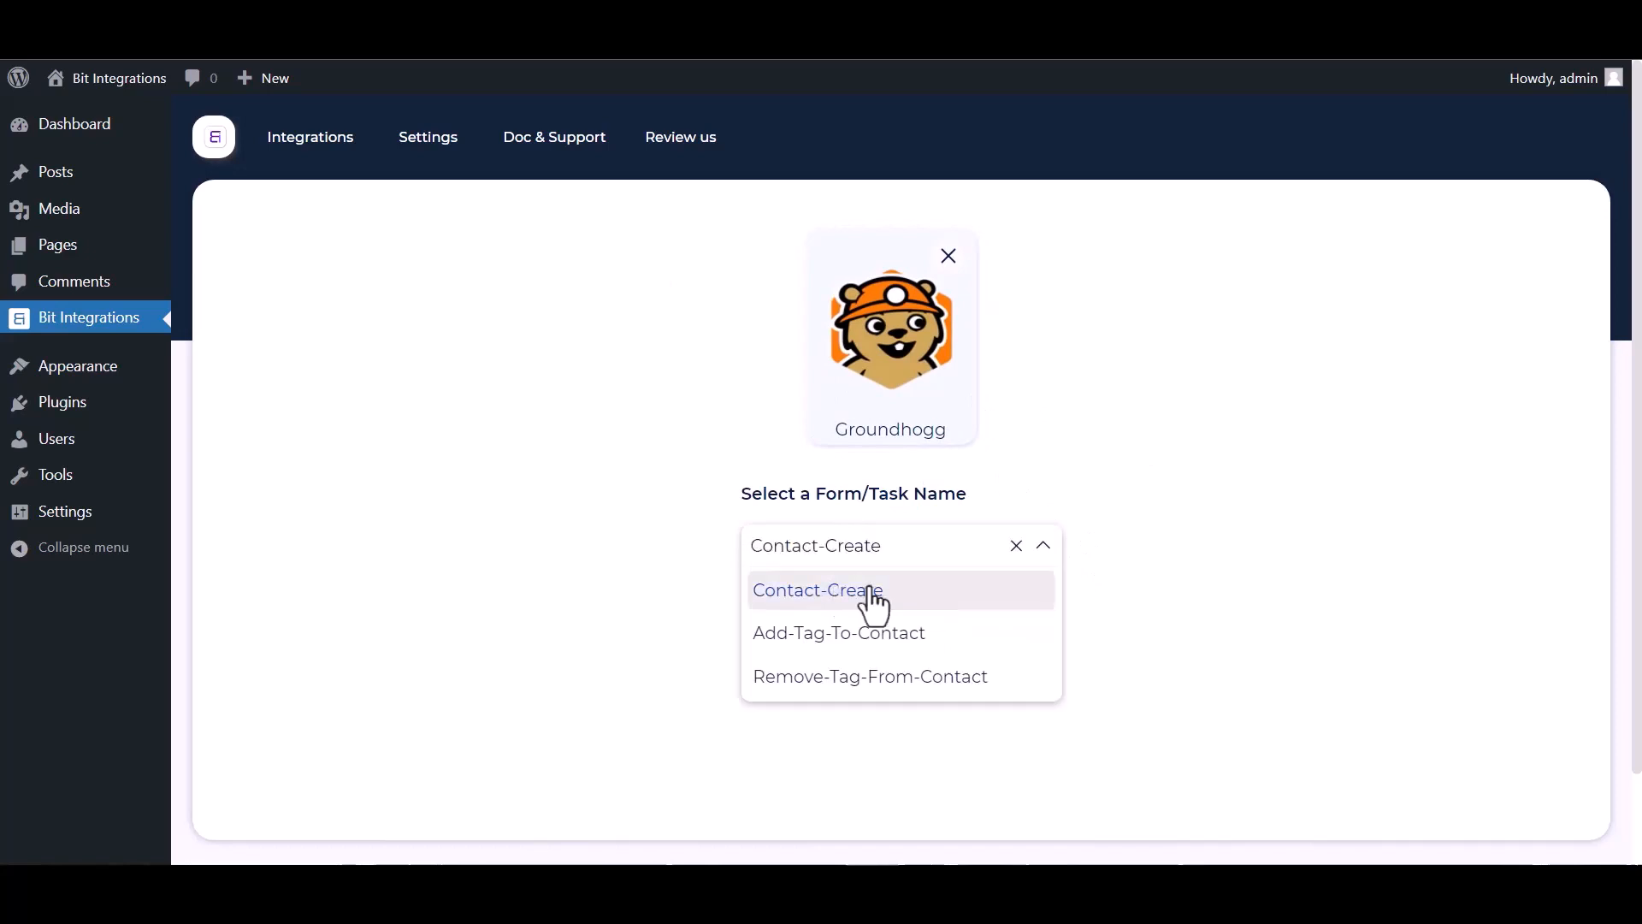
{"action": "left_click", "coordinate": [817, 590]}
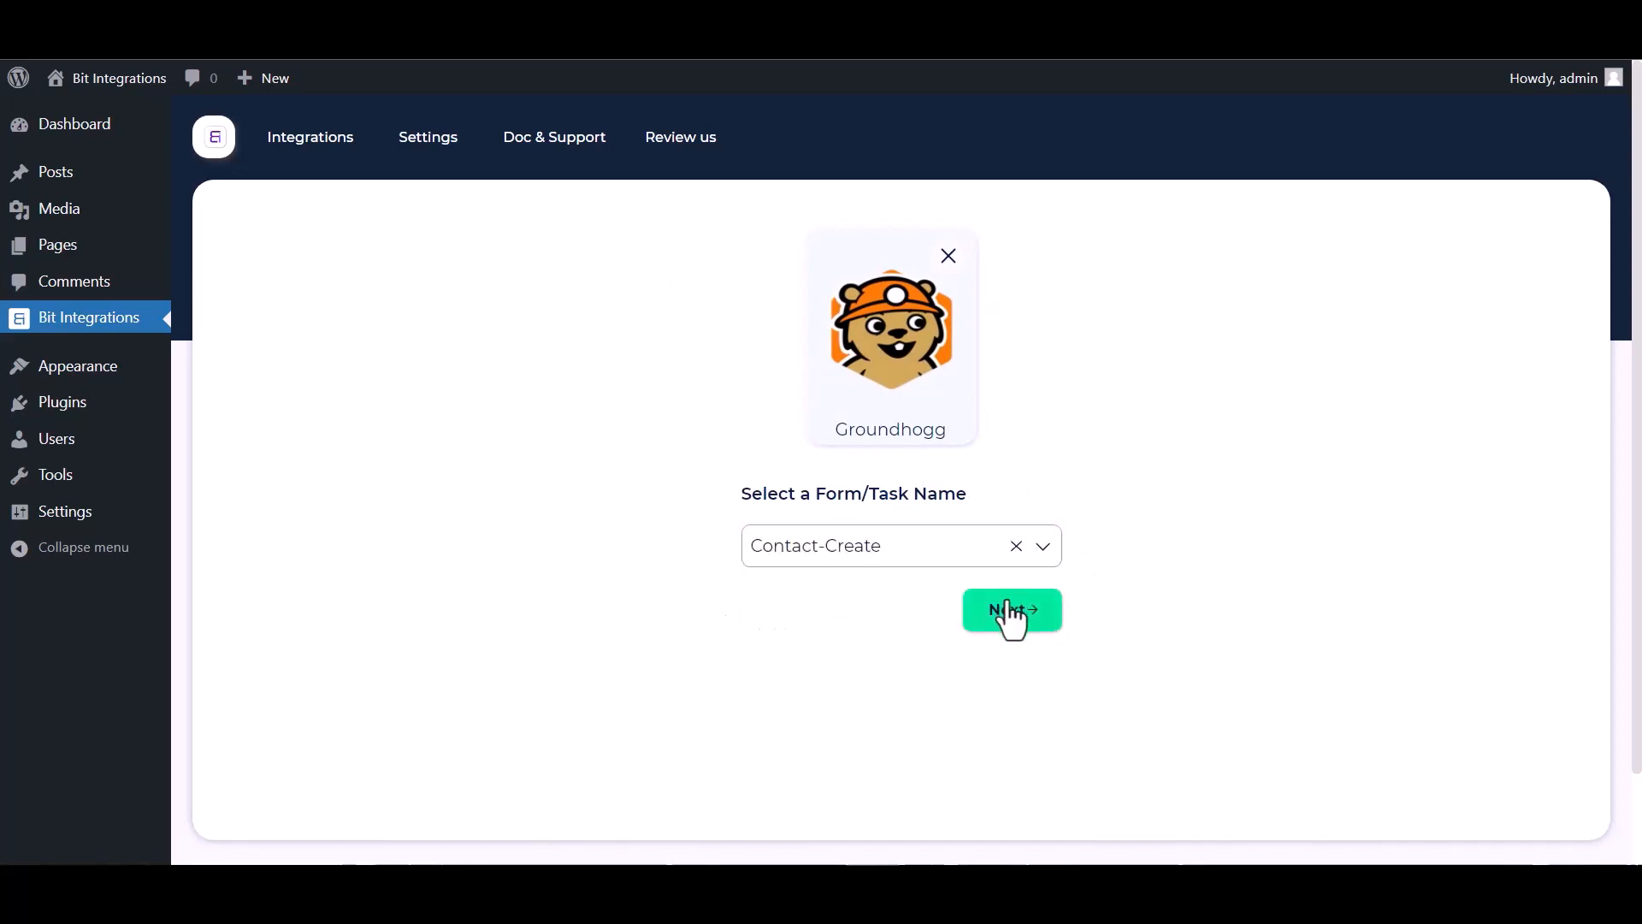
Select Integrately as the action and get its Link field ready for the webhook URL
{"action": "left_click", "coordinate": [1011, 611]}
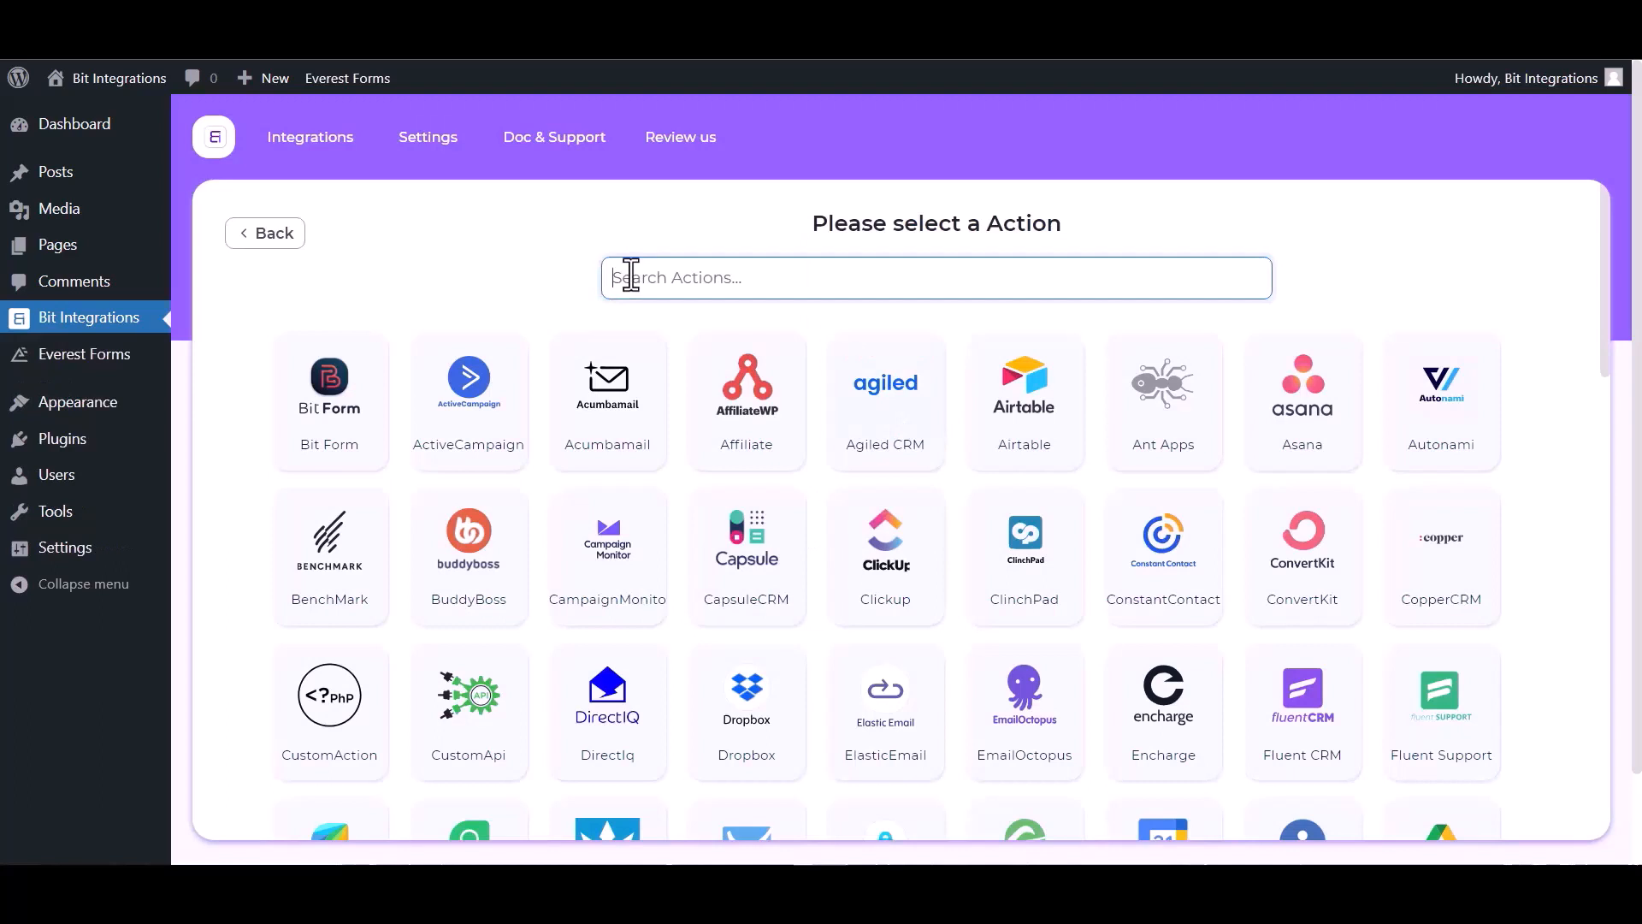
{"action": "type", "text": "inte"}
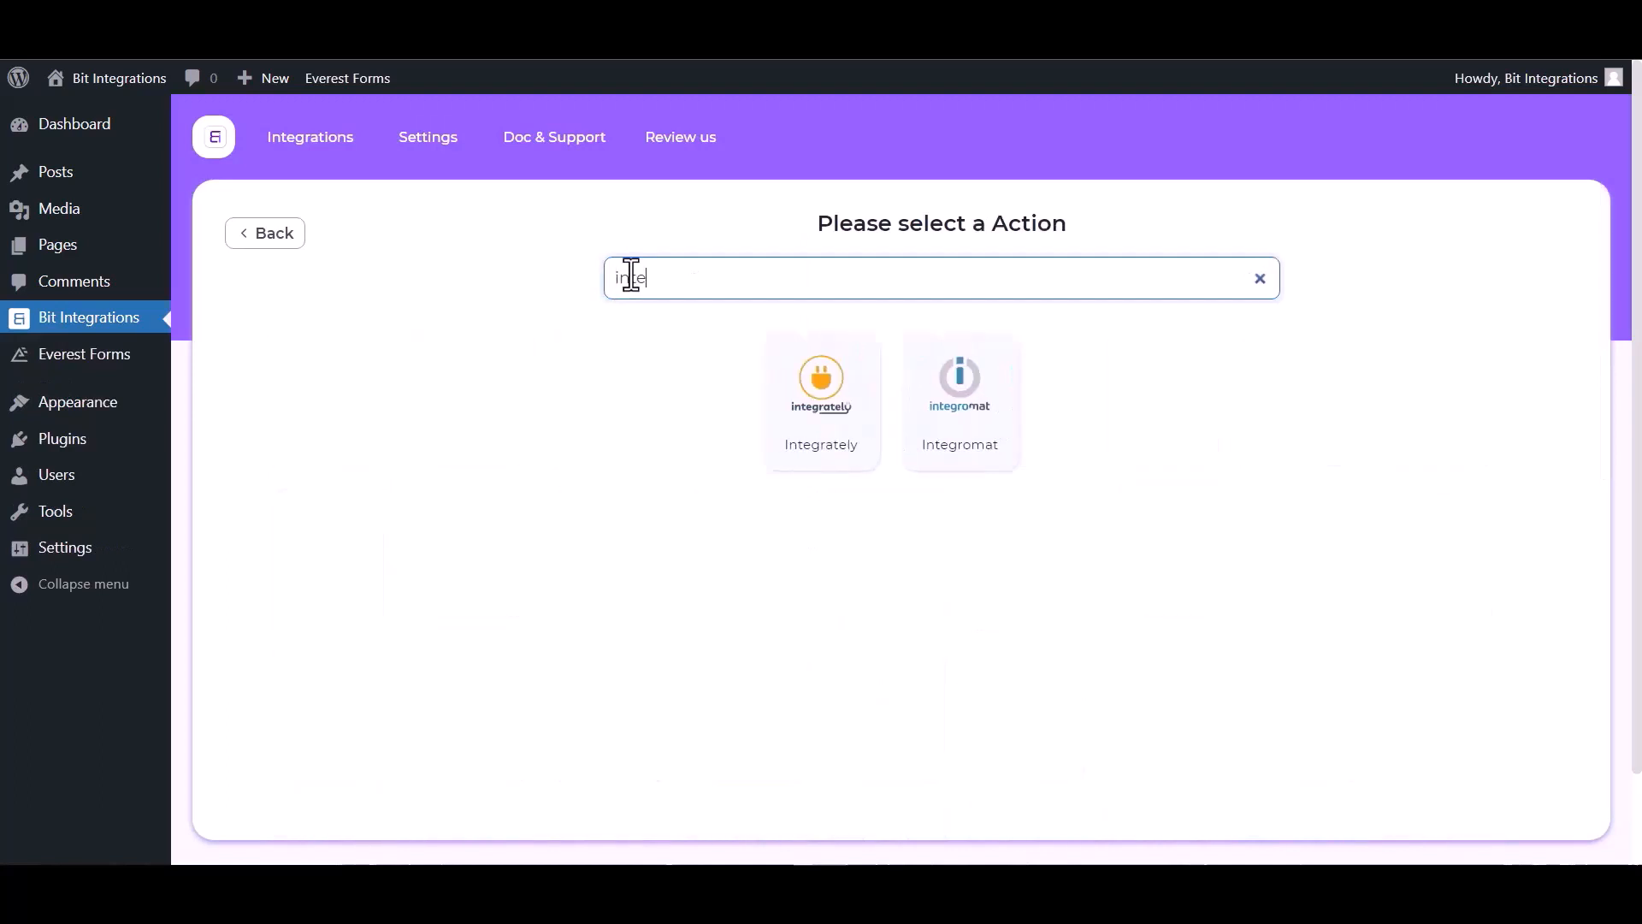
{"action": "left_click", "coordinate": [821, 382]}
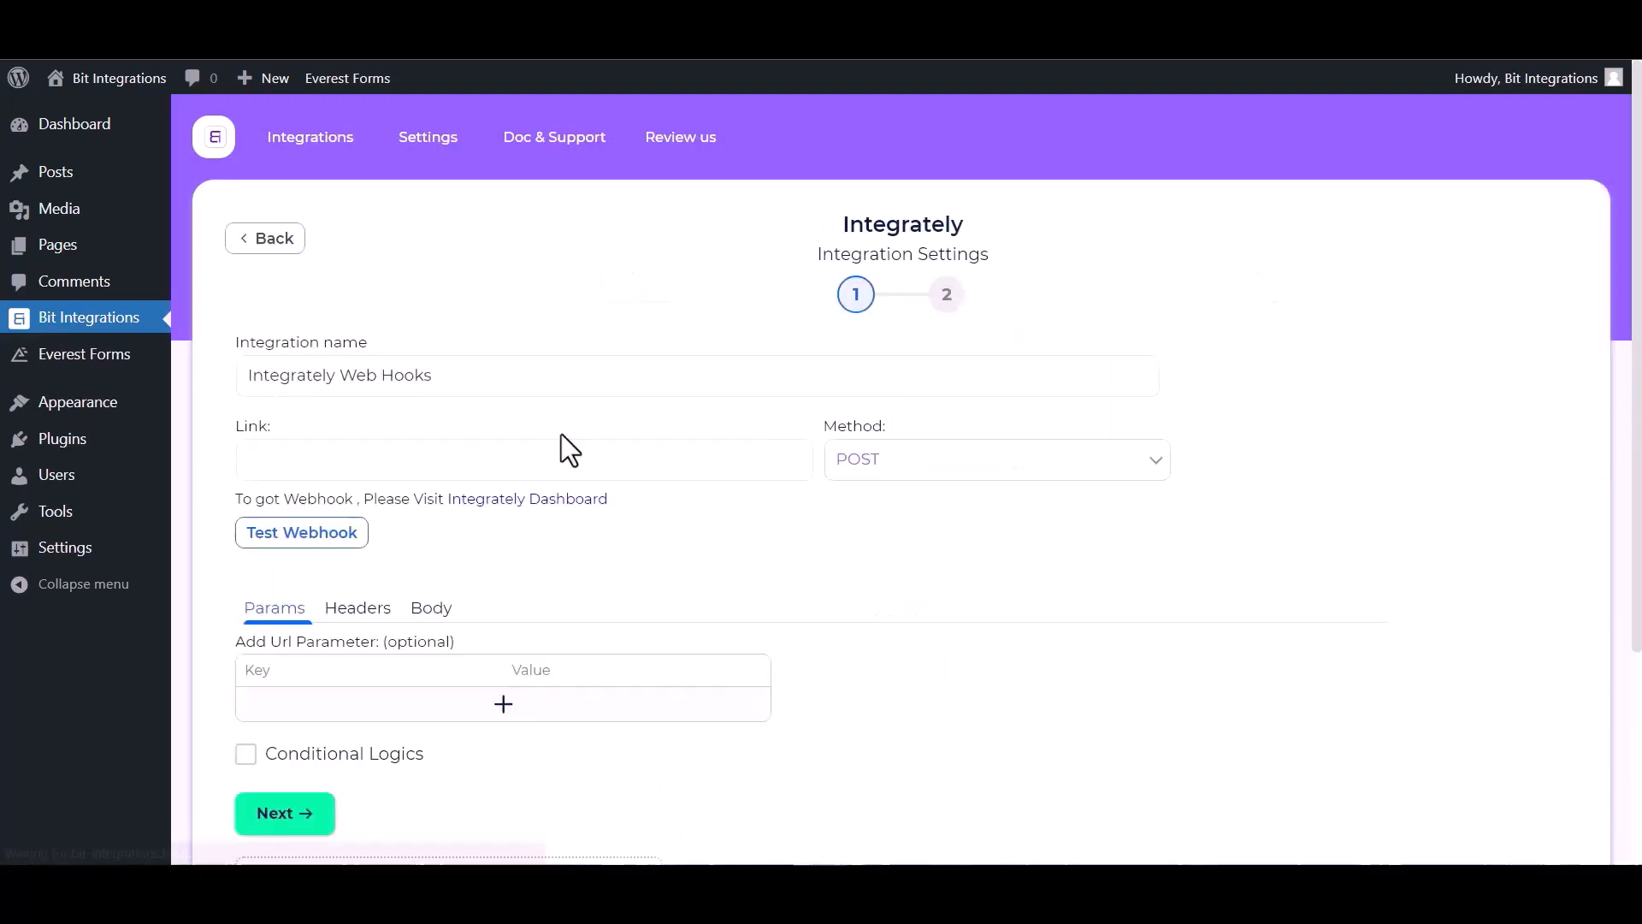
{"action": "left_click", "coordinate": [523, 459]}
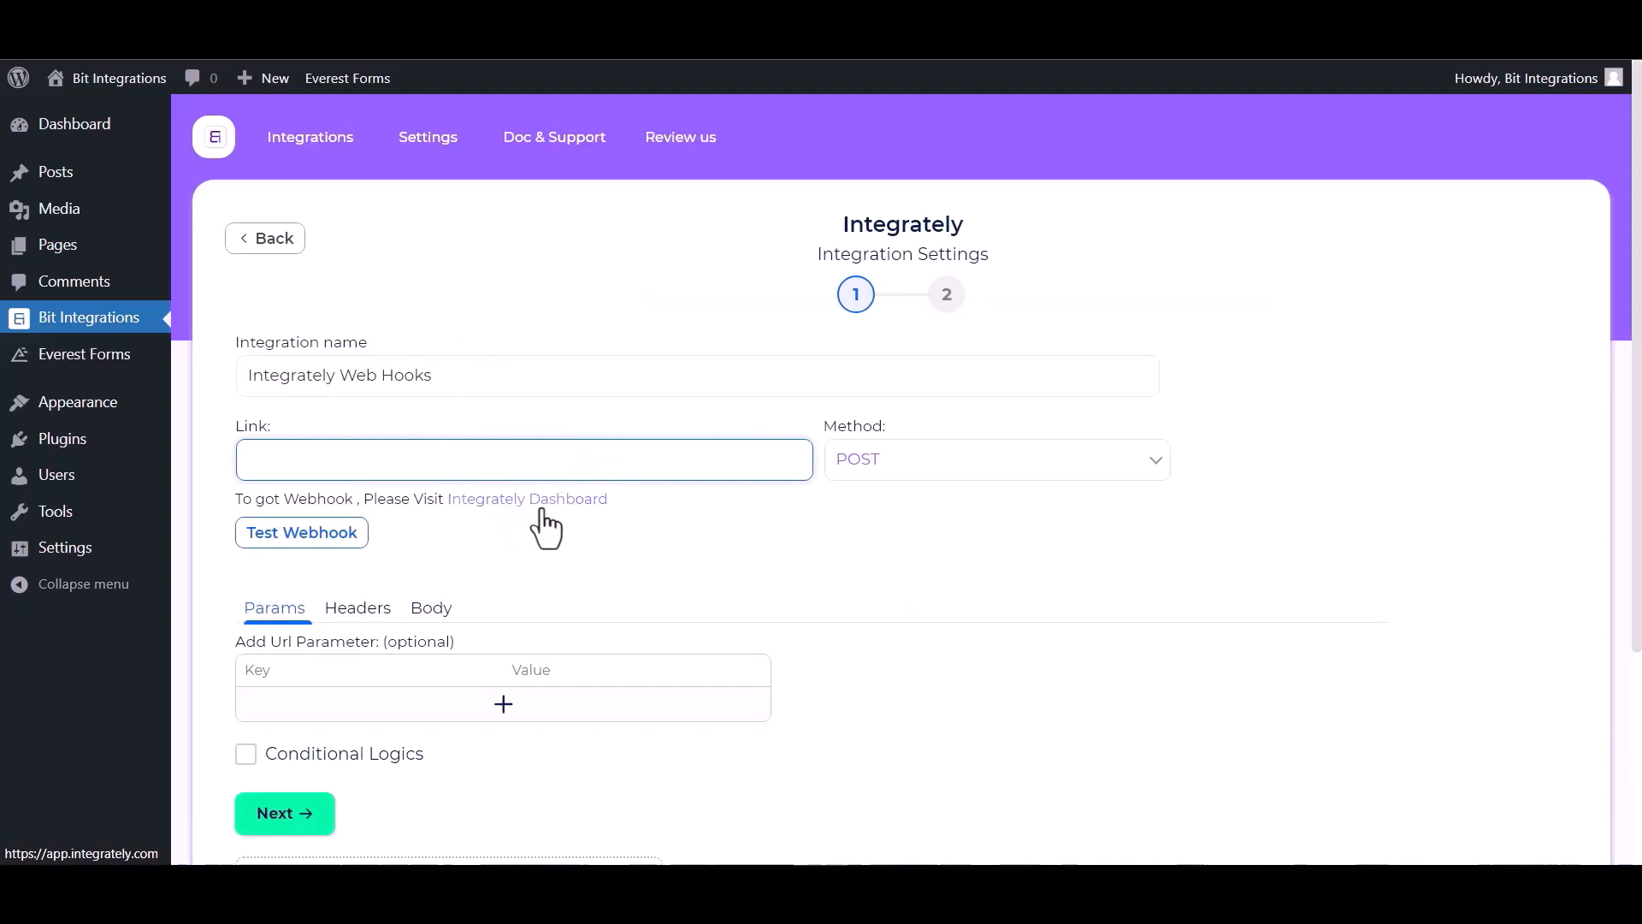
Search the Integrately dashboard for the Webhook and Airtable apps
{"action": "left_click", "coordinate": [527, 498]}
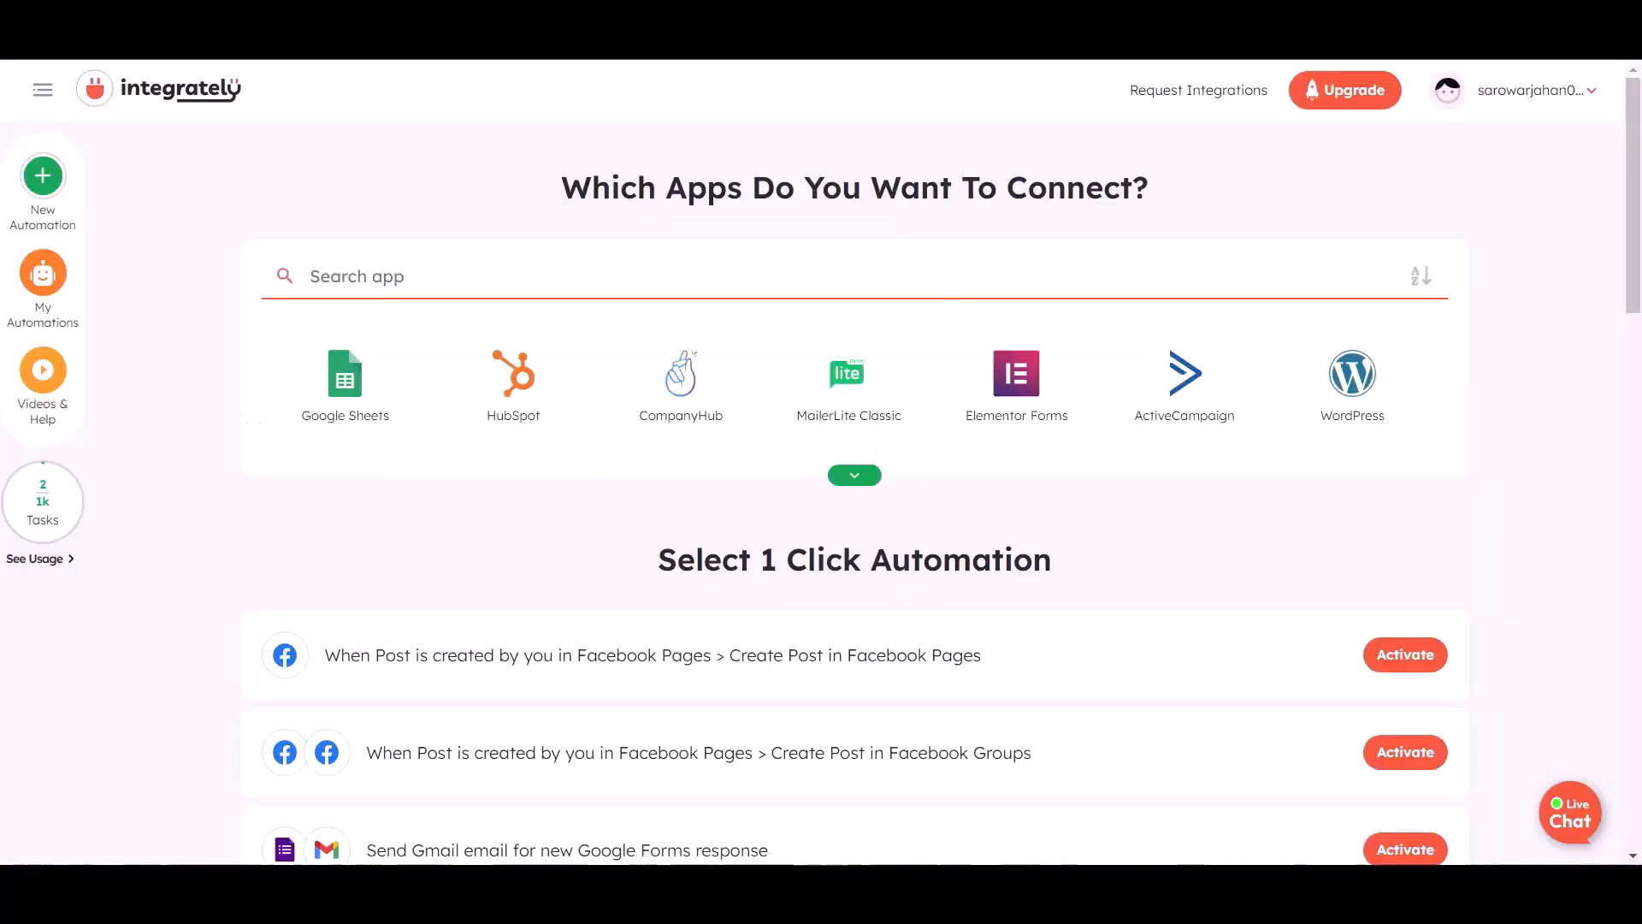
{"action": "mouse_move", "coordinate": [513, 386]}
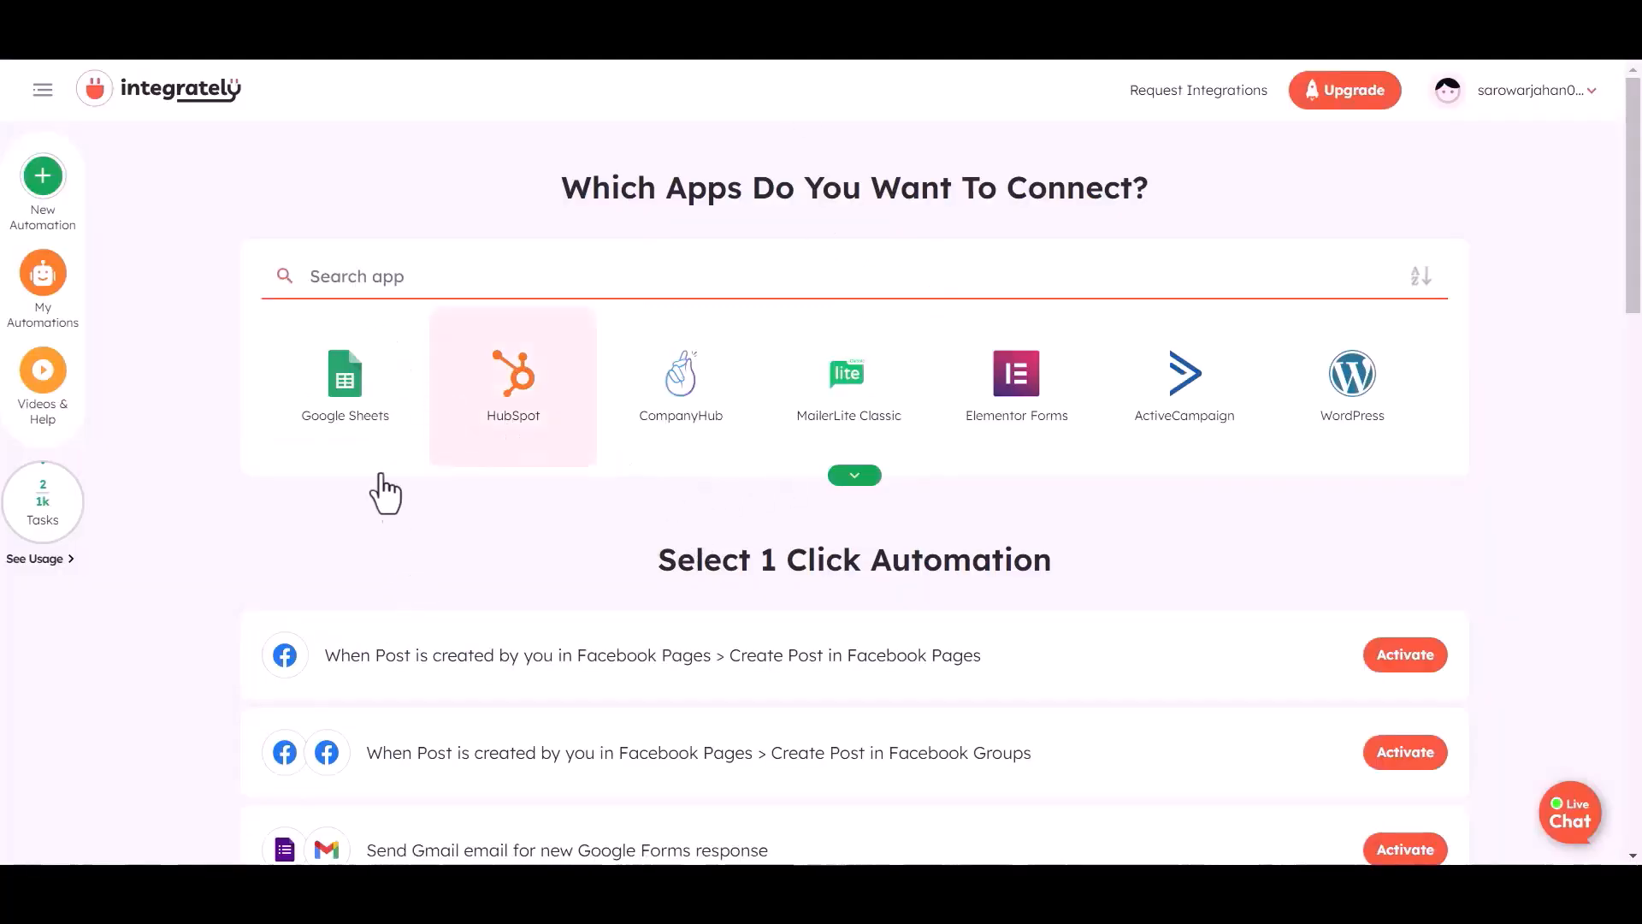
{"action": "type", "text": "we"}
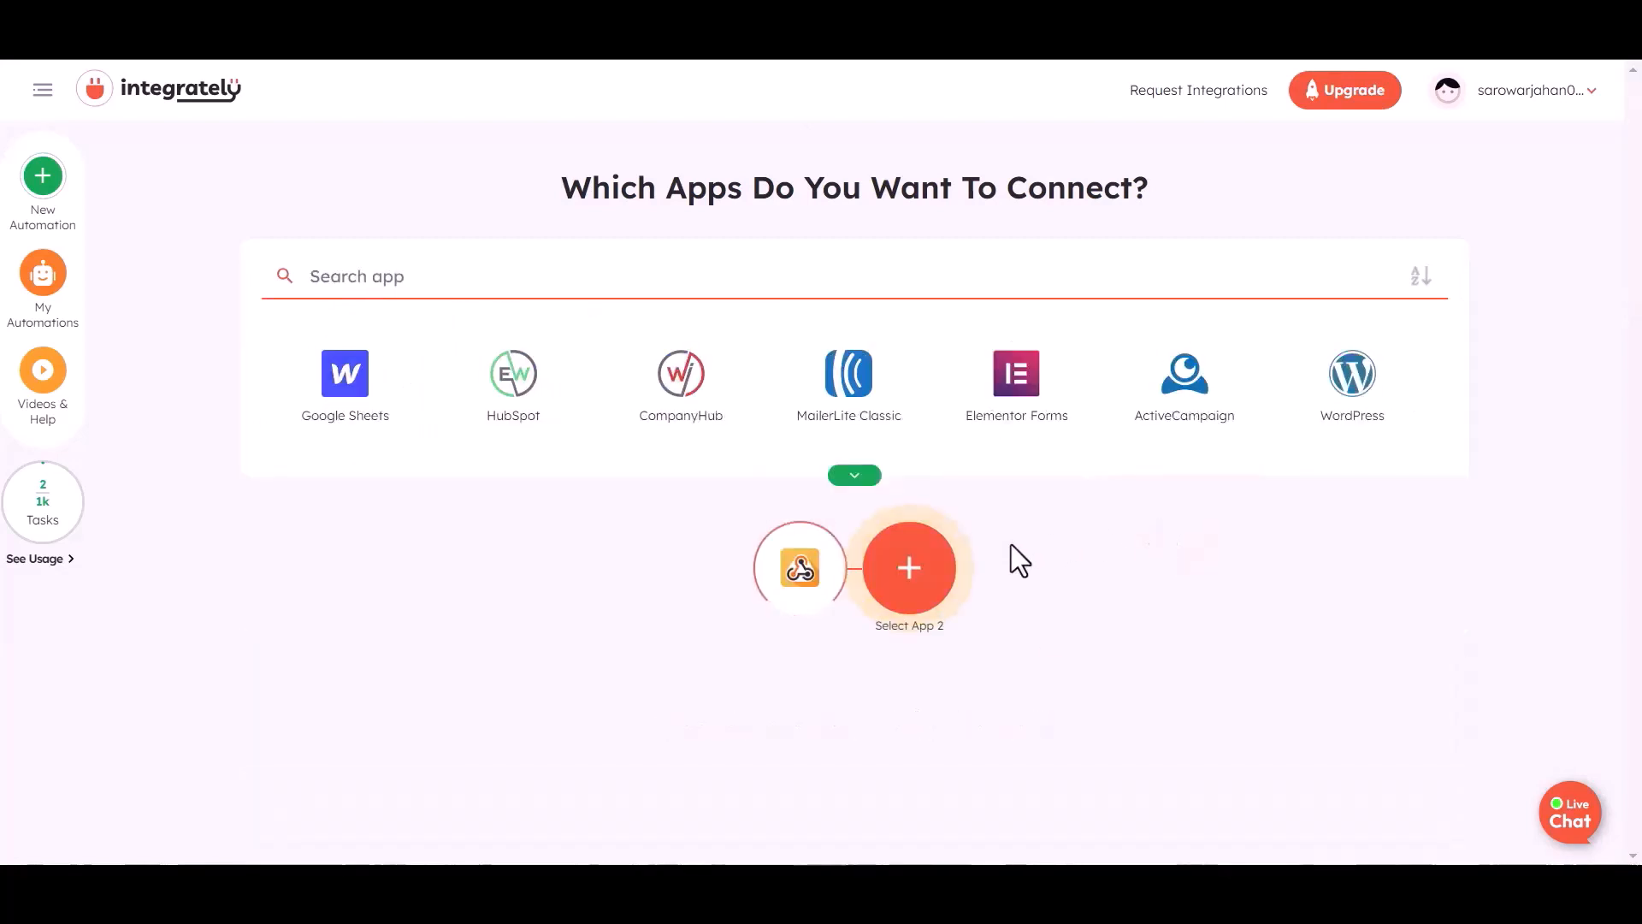
{"action": "scroll", "scroll_direction": "down", "scroll_amount": 3}
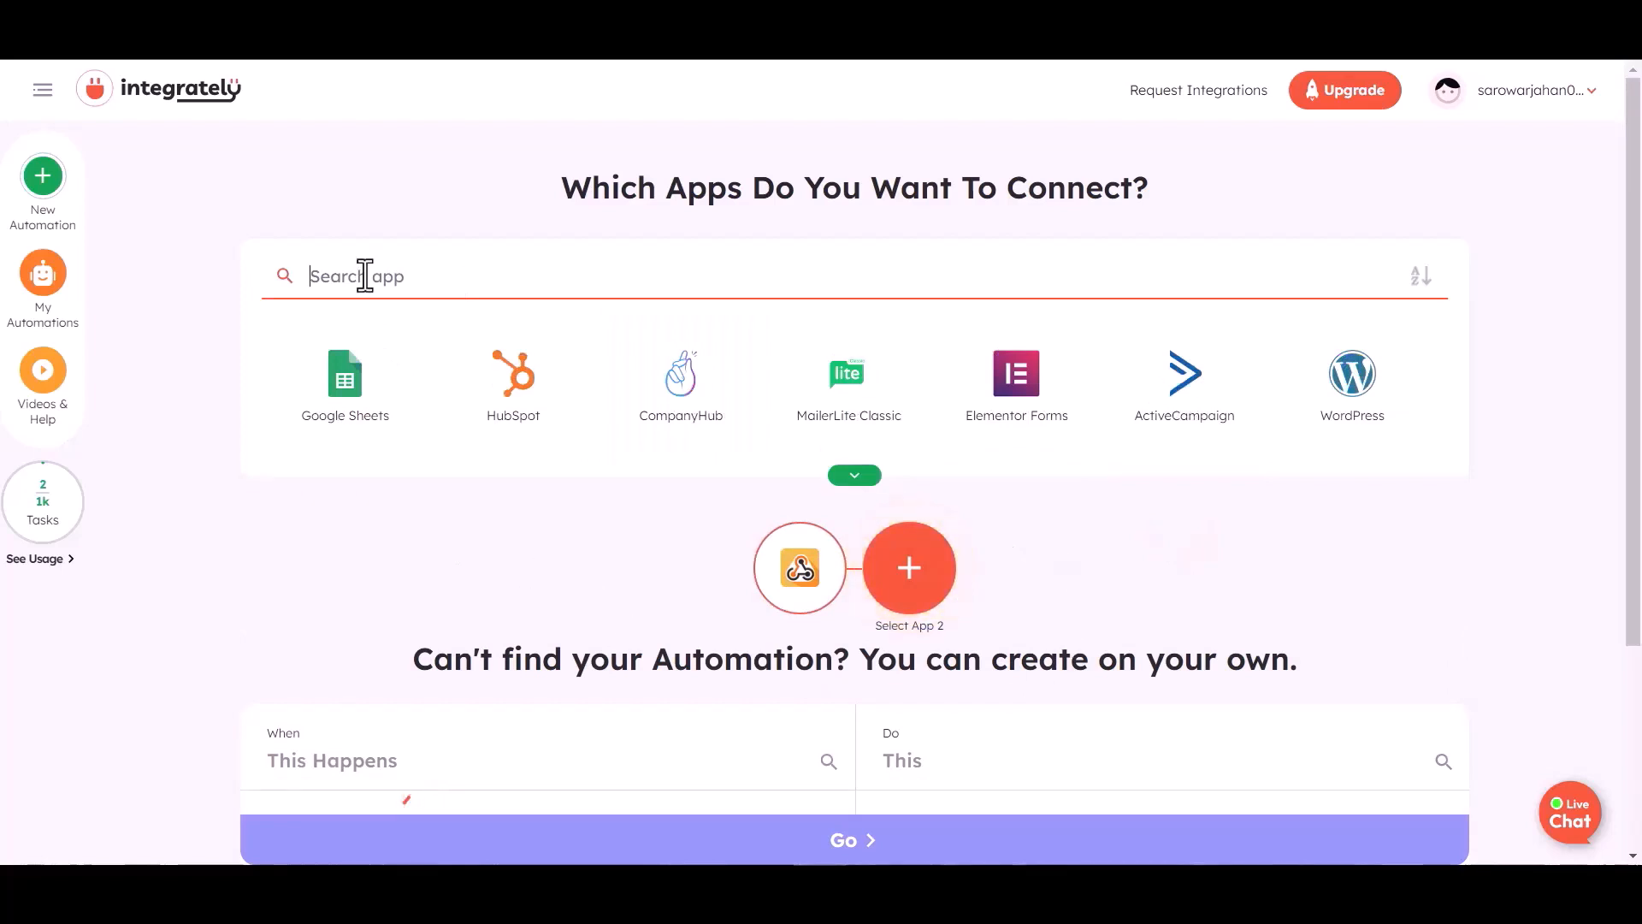
{"action": "type", "text": "air"}
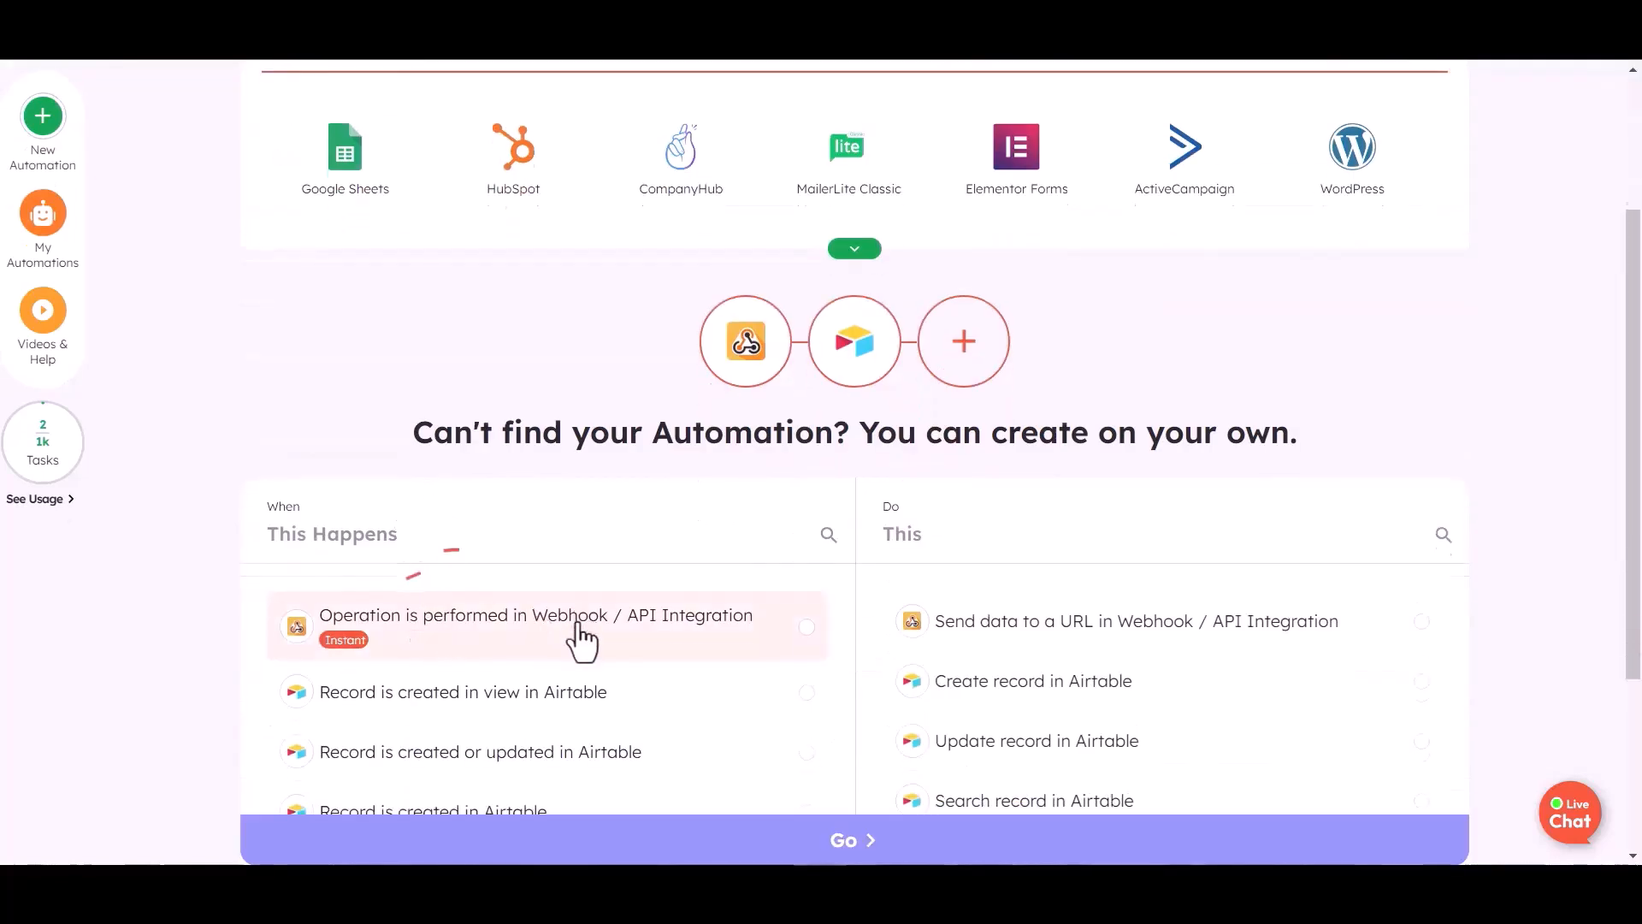
{"action": "scroll", "scroll_direction": "down", "scroll_amount": 3}
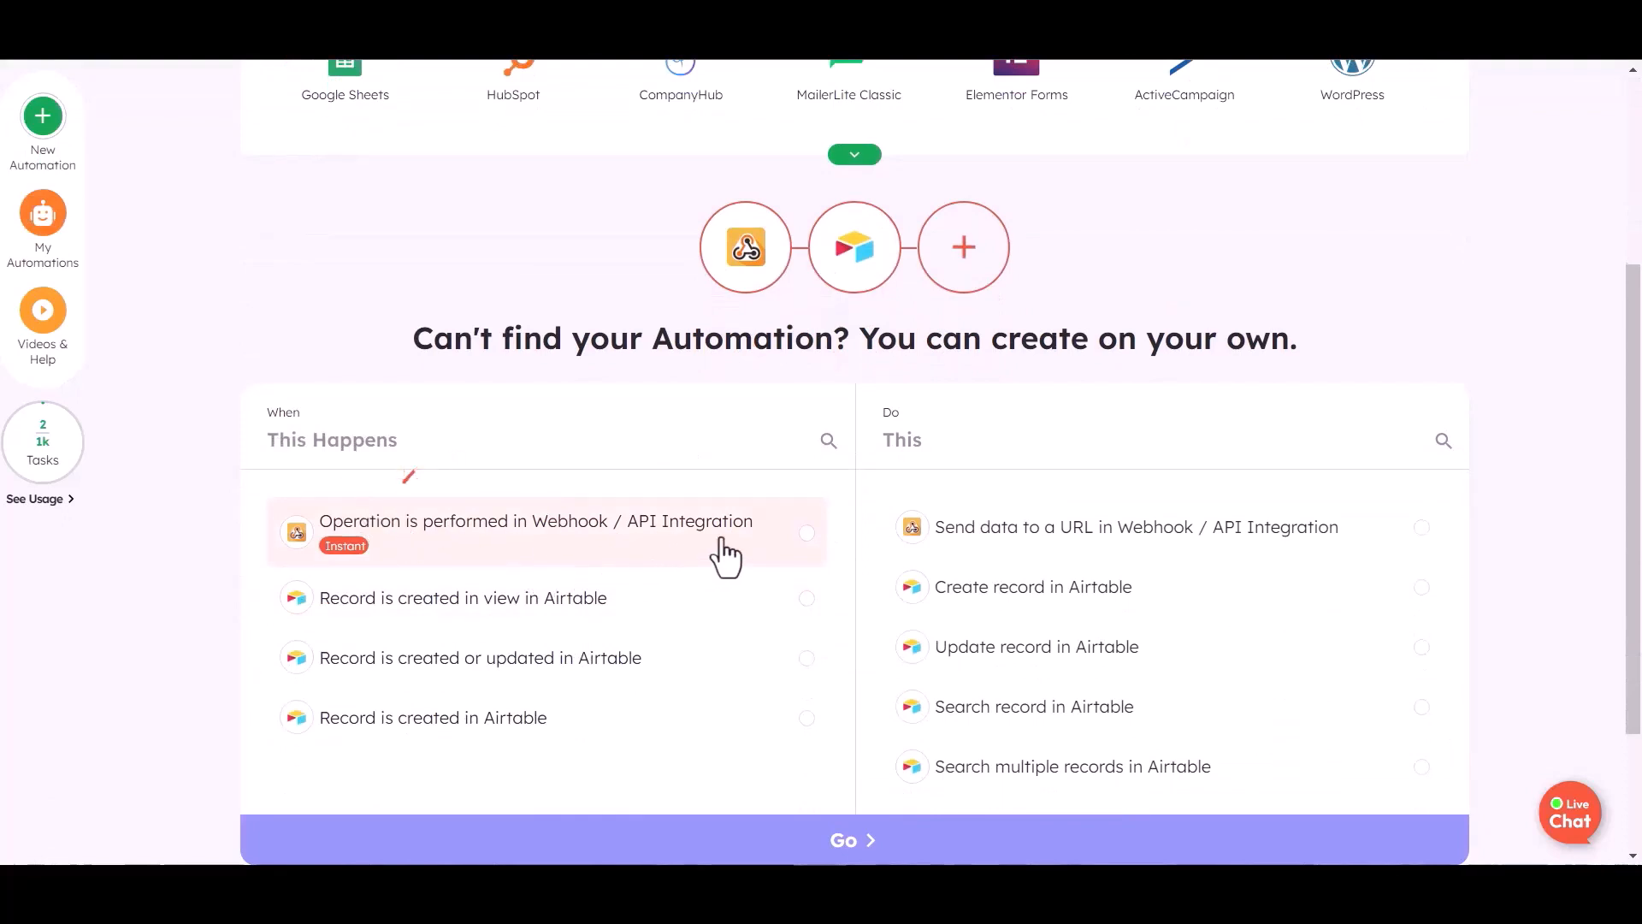
Pick 'Operation is performed in Webhook' to 'Create record in Airtable' and copy the webhook URL
{"action": "left_click", "coordinate": [1031, 527]}
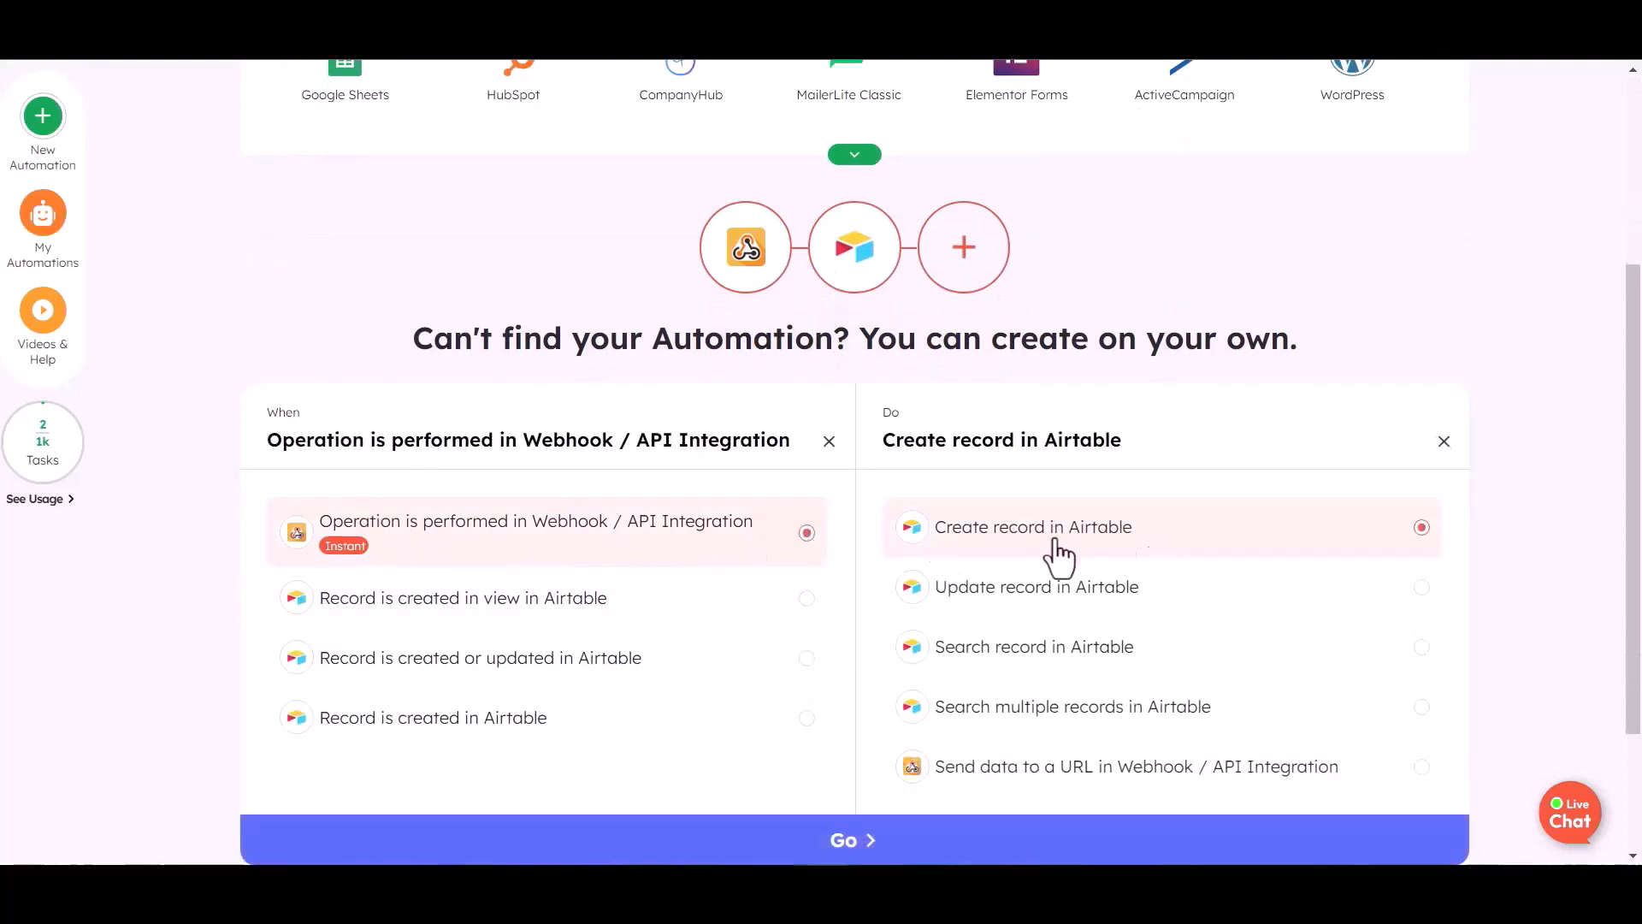
{"action": "left_click", "coordinate": [853, 840]}
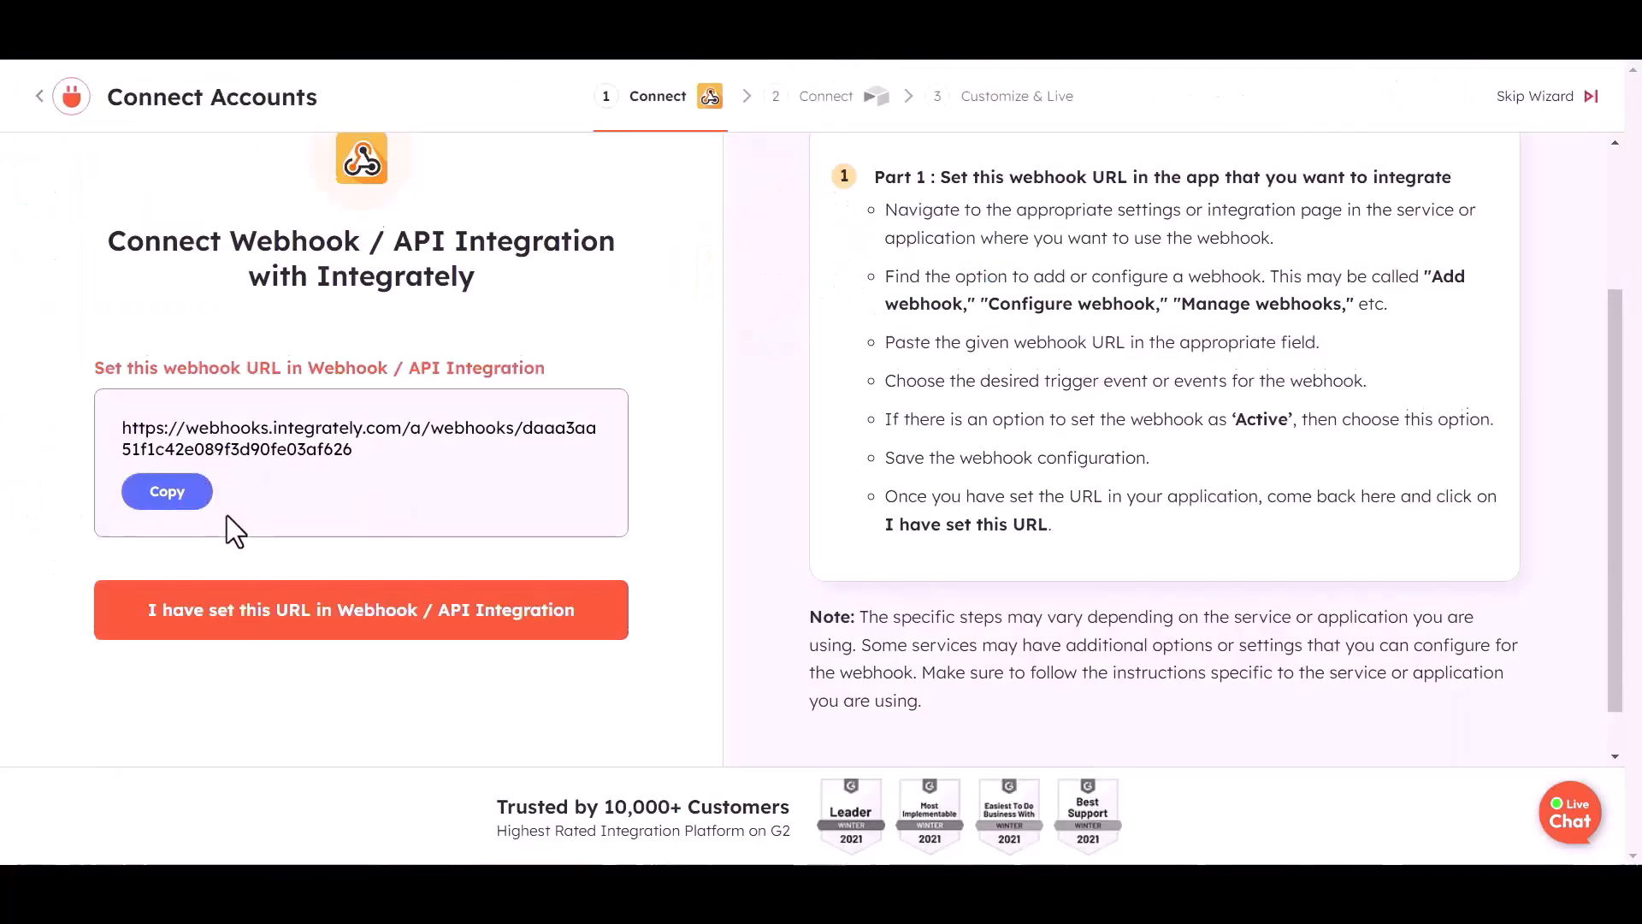
{"action": "left_click", "coordinate": [165, 491]}
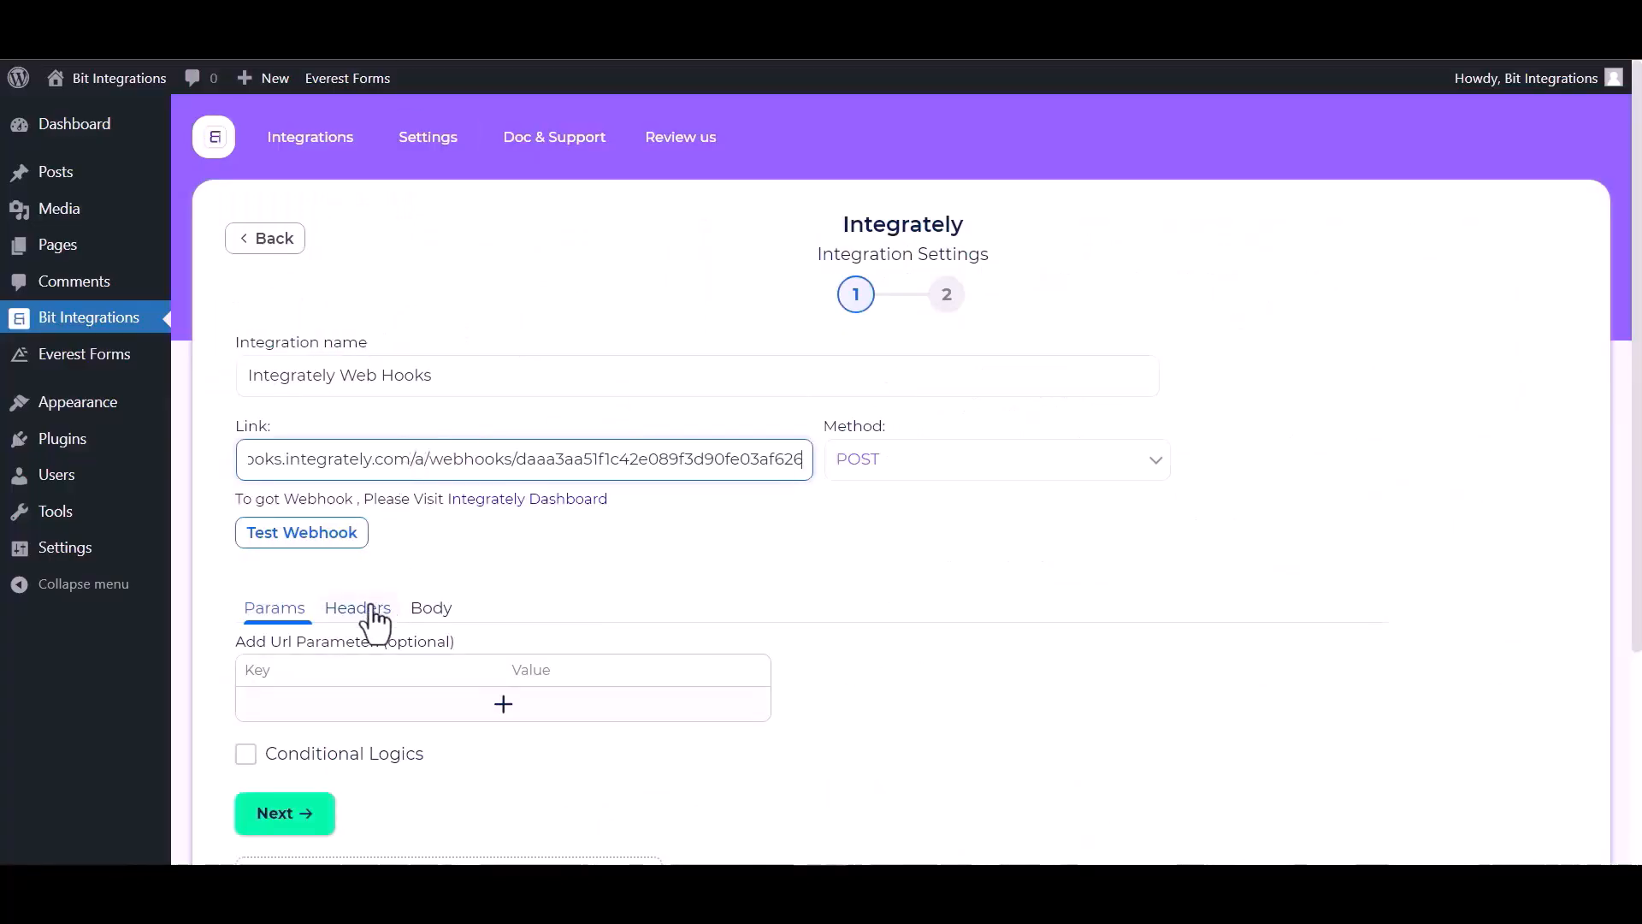
Send the body as application/json, run a successful webhook test, and continue
{"action": "left_click", "coordinate": [429, 608]}
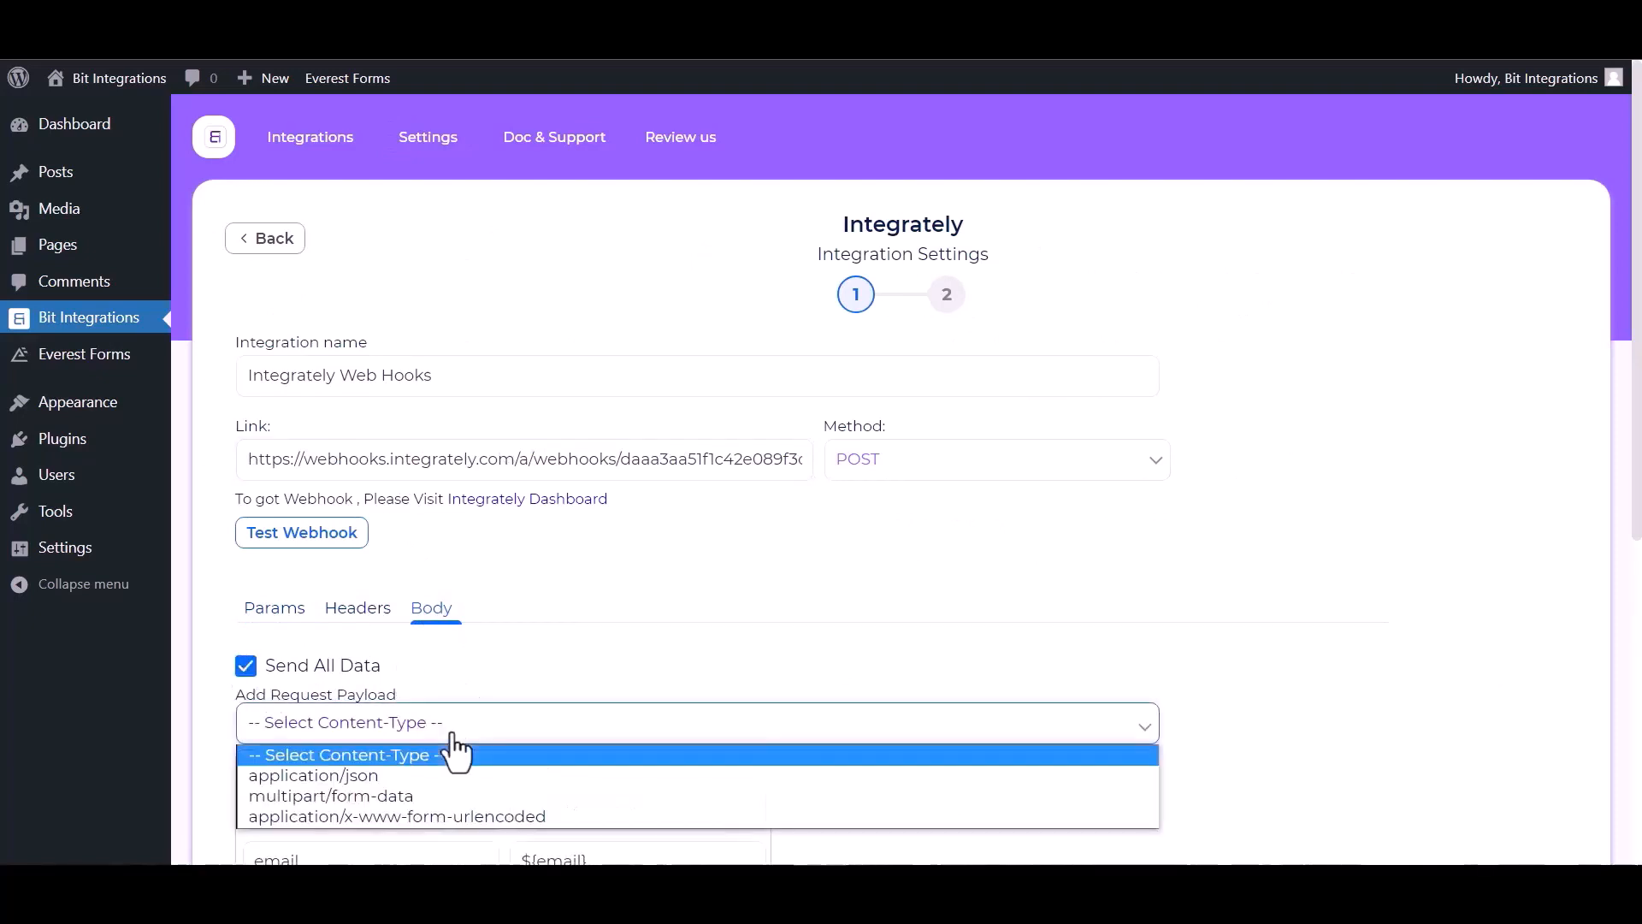
{"action": "left_click", "coordinate": [312, 775]}
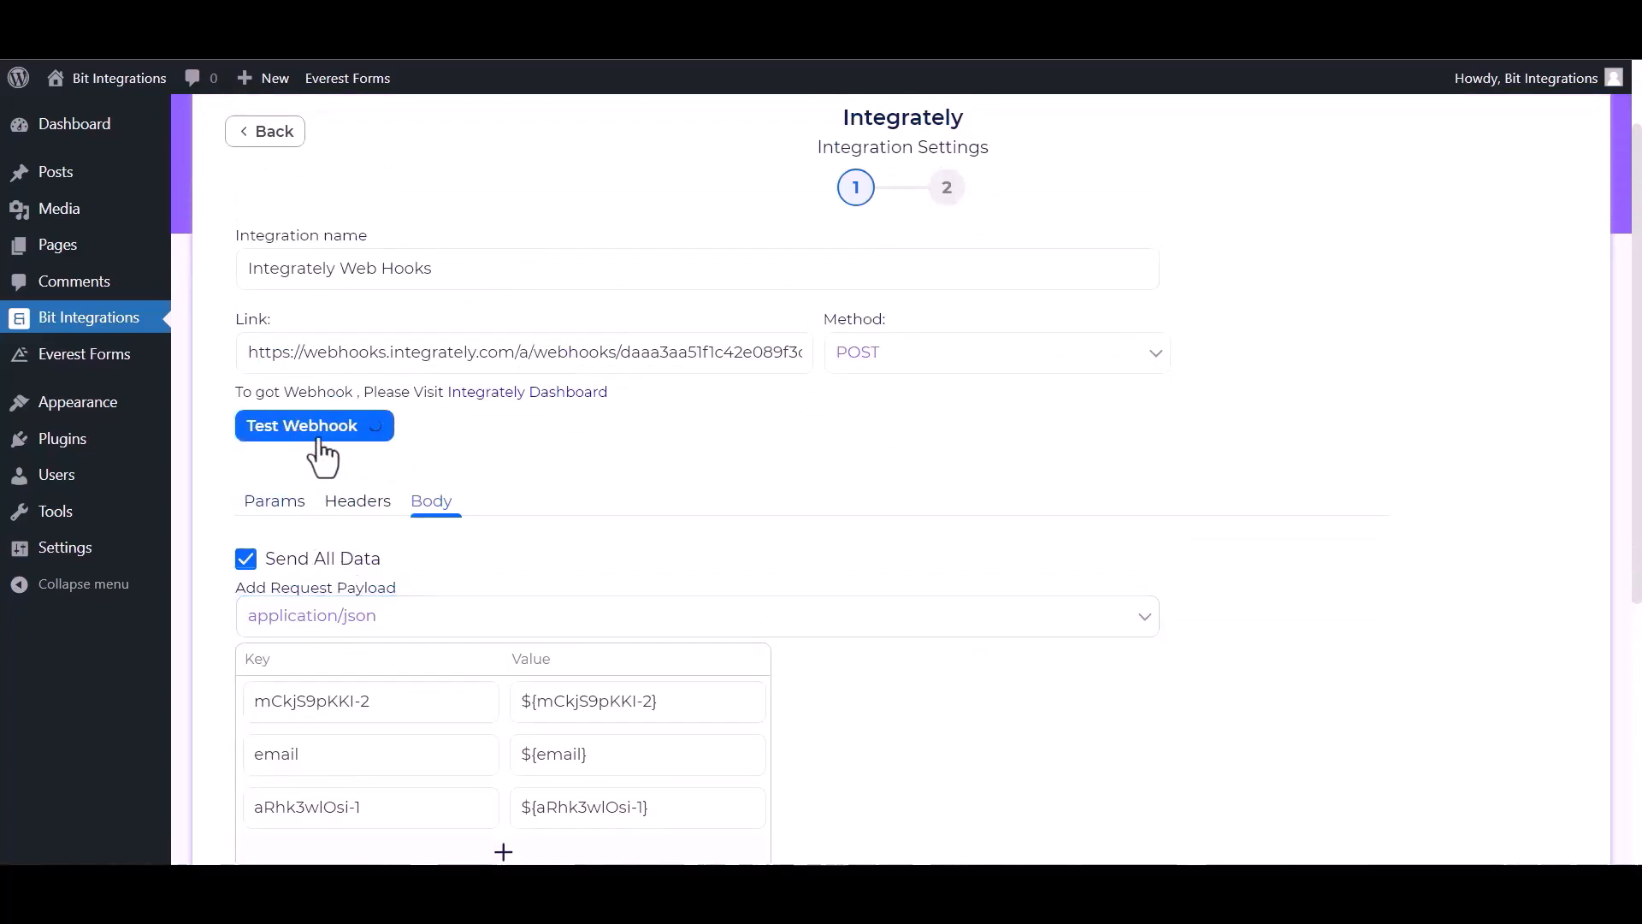
{"action": "left_click", "coordinate": [302, 425]}
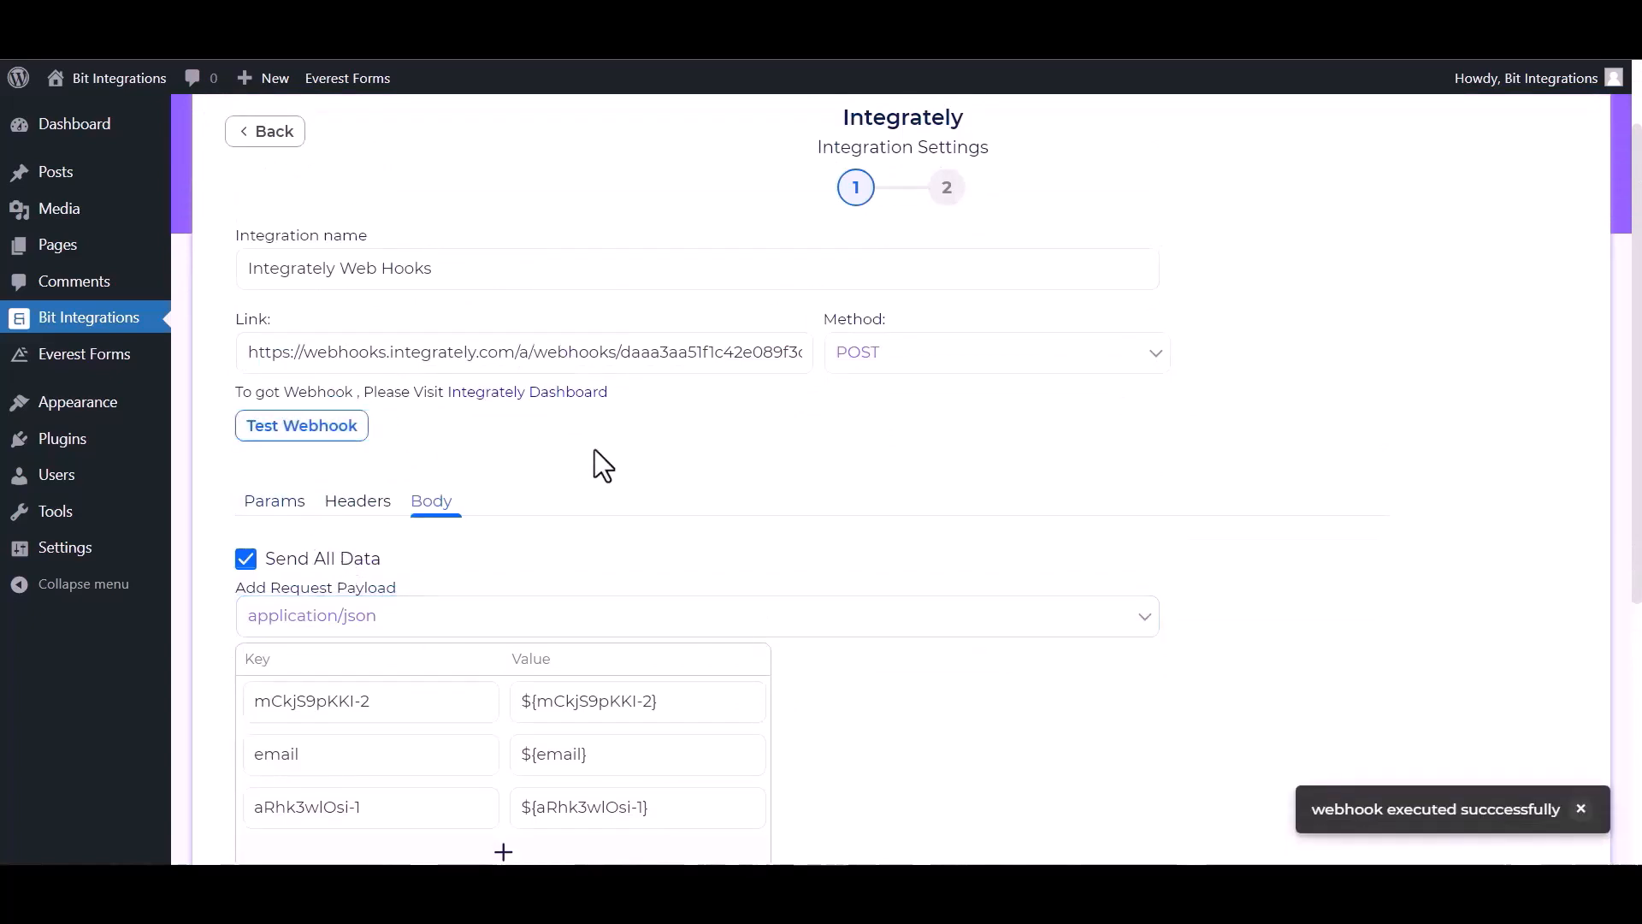
{"action": "scroll", "scroll_direction": "down", "scroll_amount": 3}
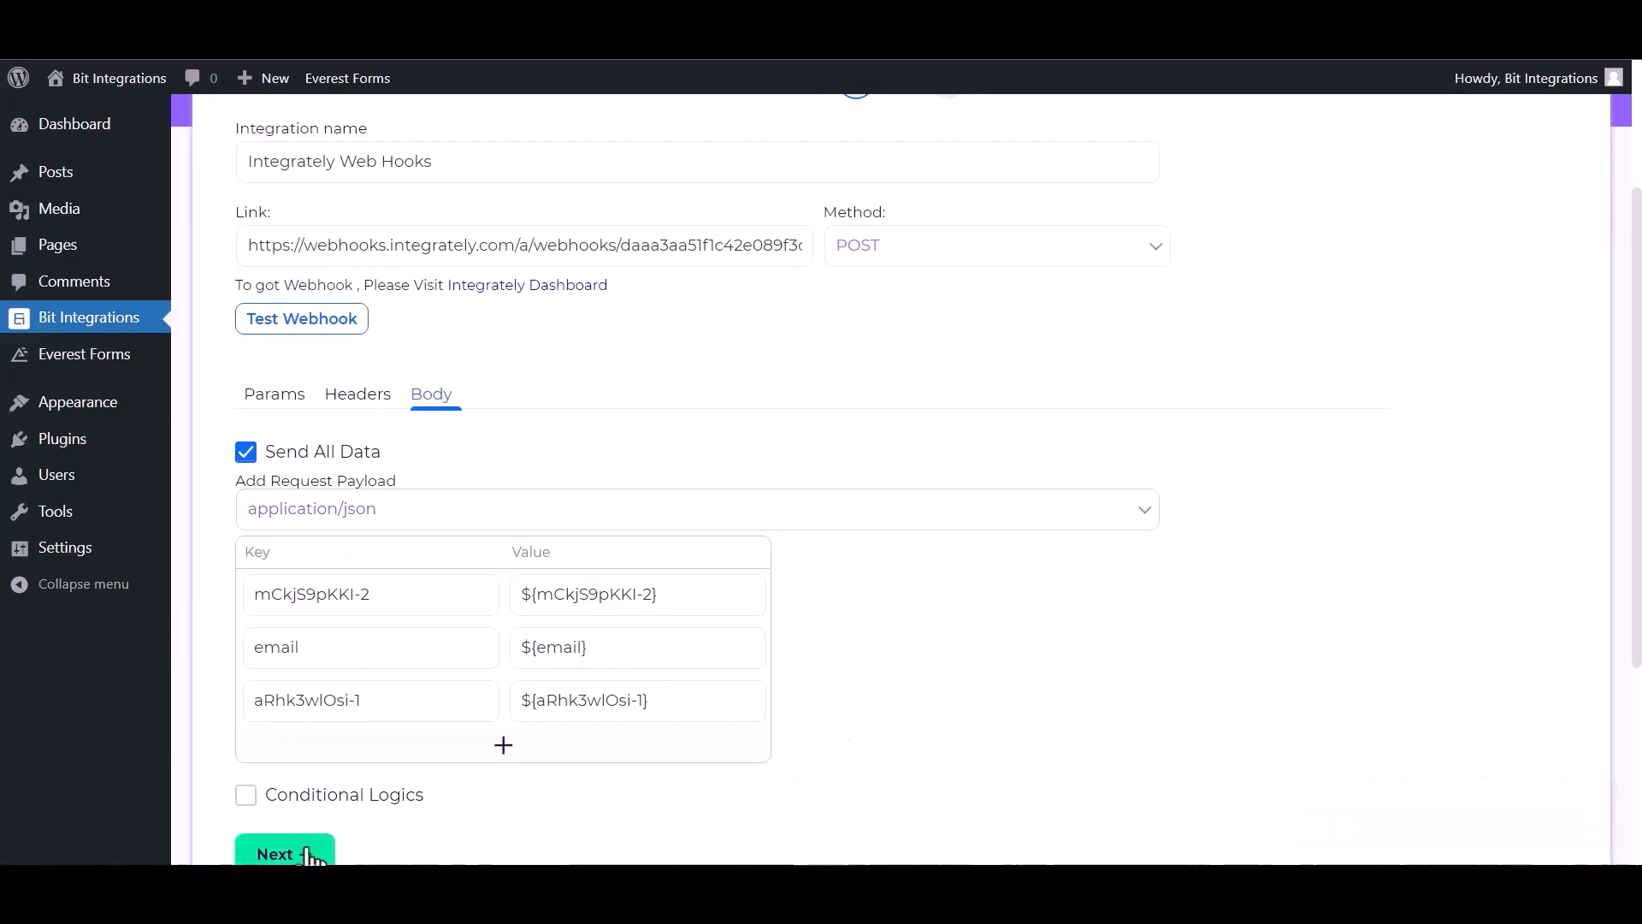
{"action": "left_click", "coordinate": [284, 854]}
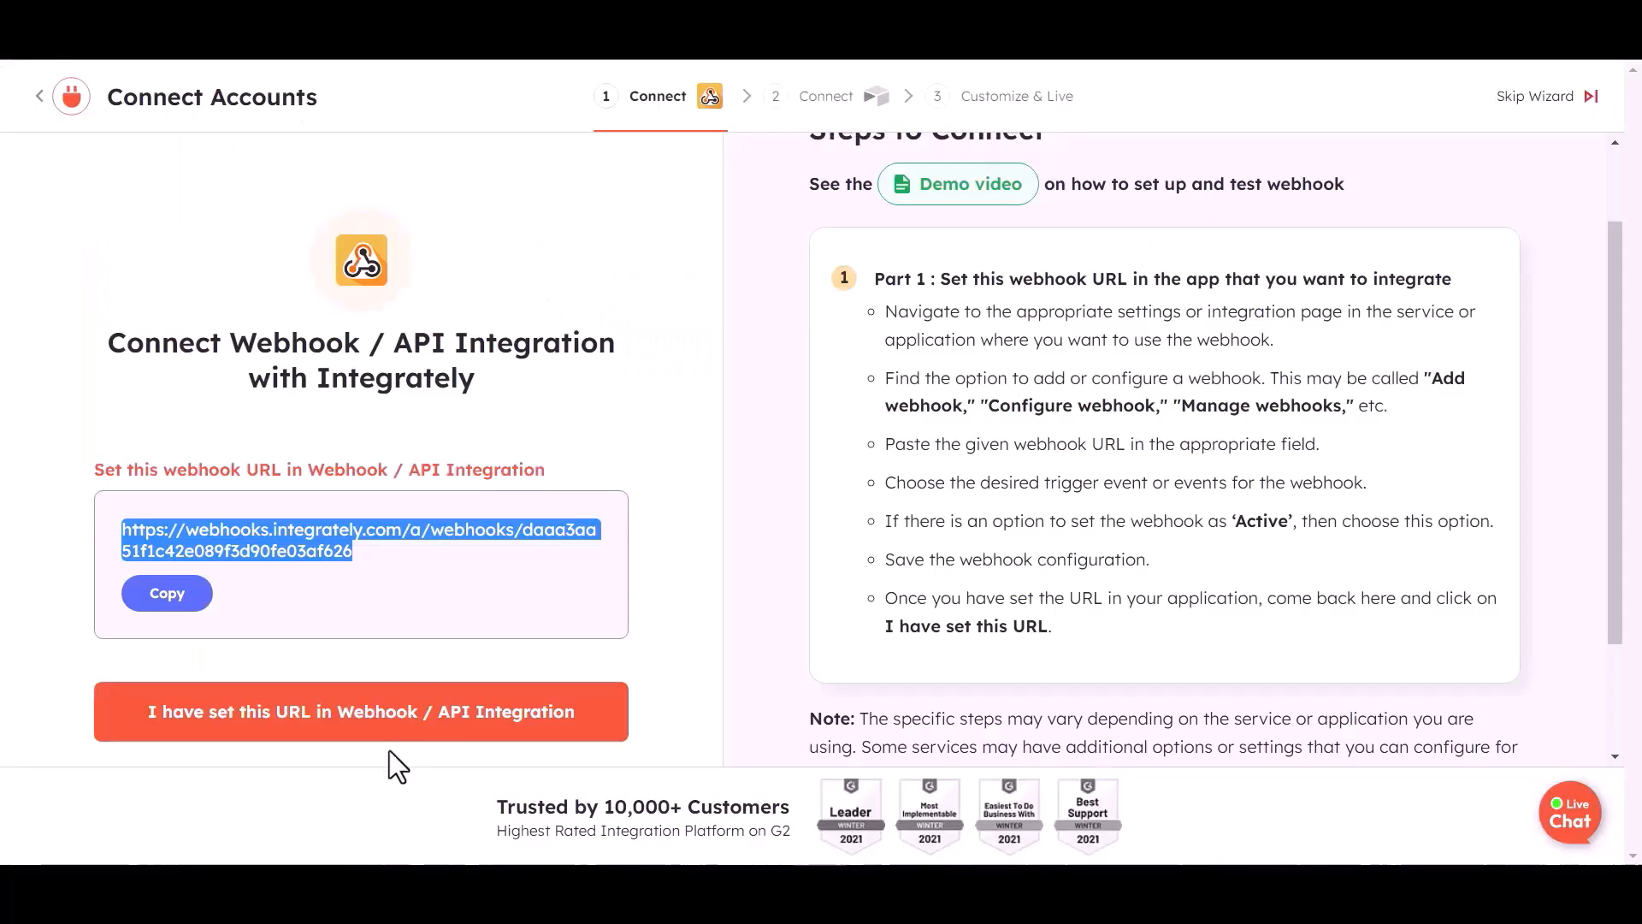
Confirm the webhook URL is set and that Integrately received the test record
{"action": "left_click", "coordinate": [359, 711]}
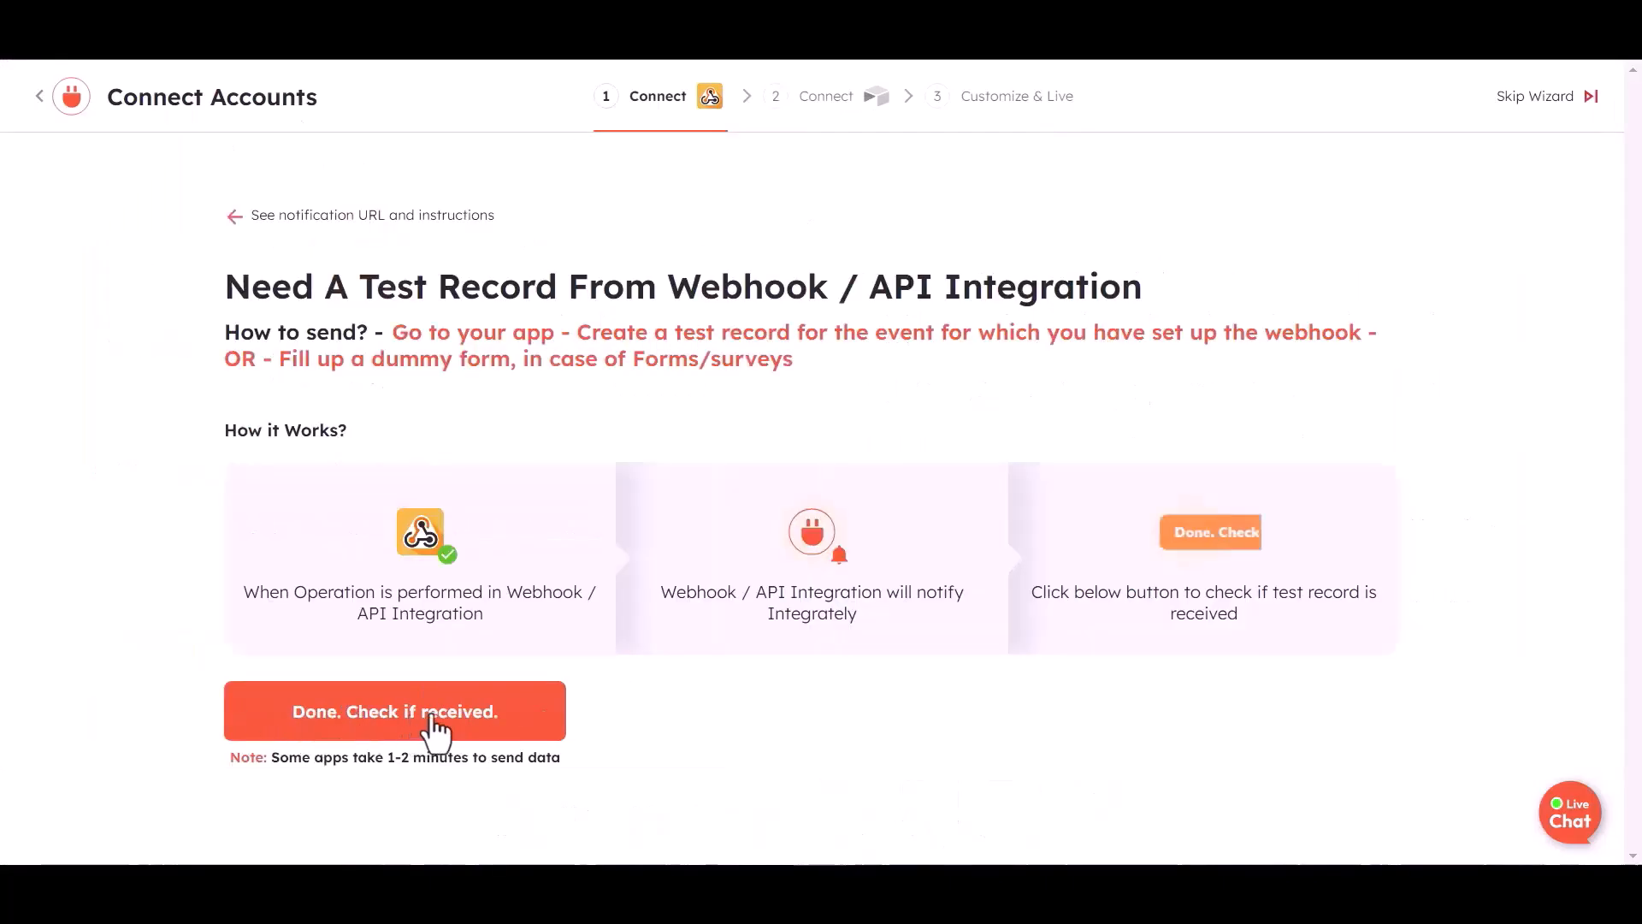
{"action": "mouse_move", "coordinate": [671, 731]}
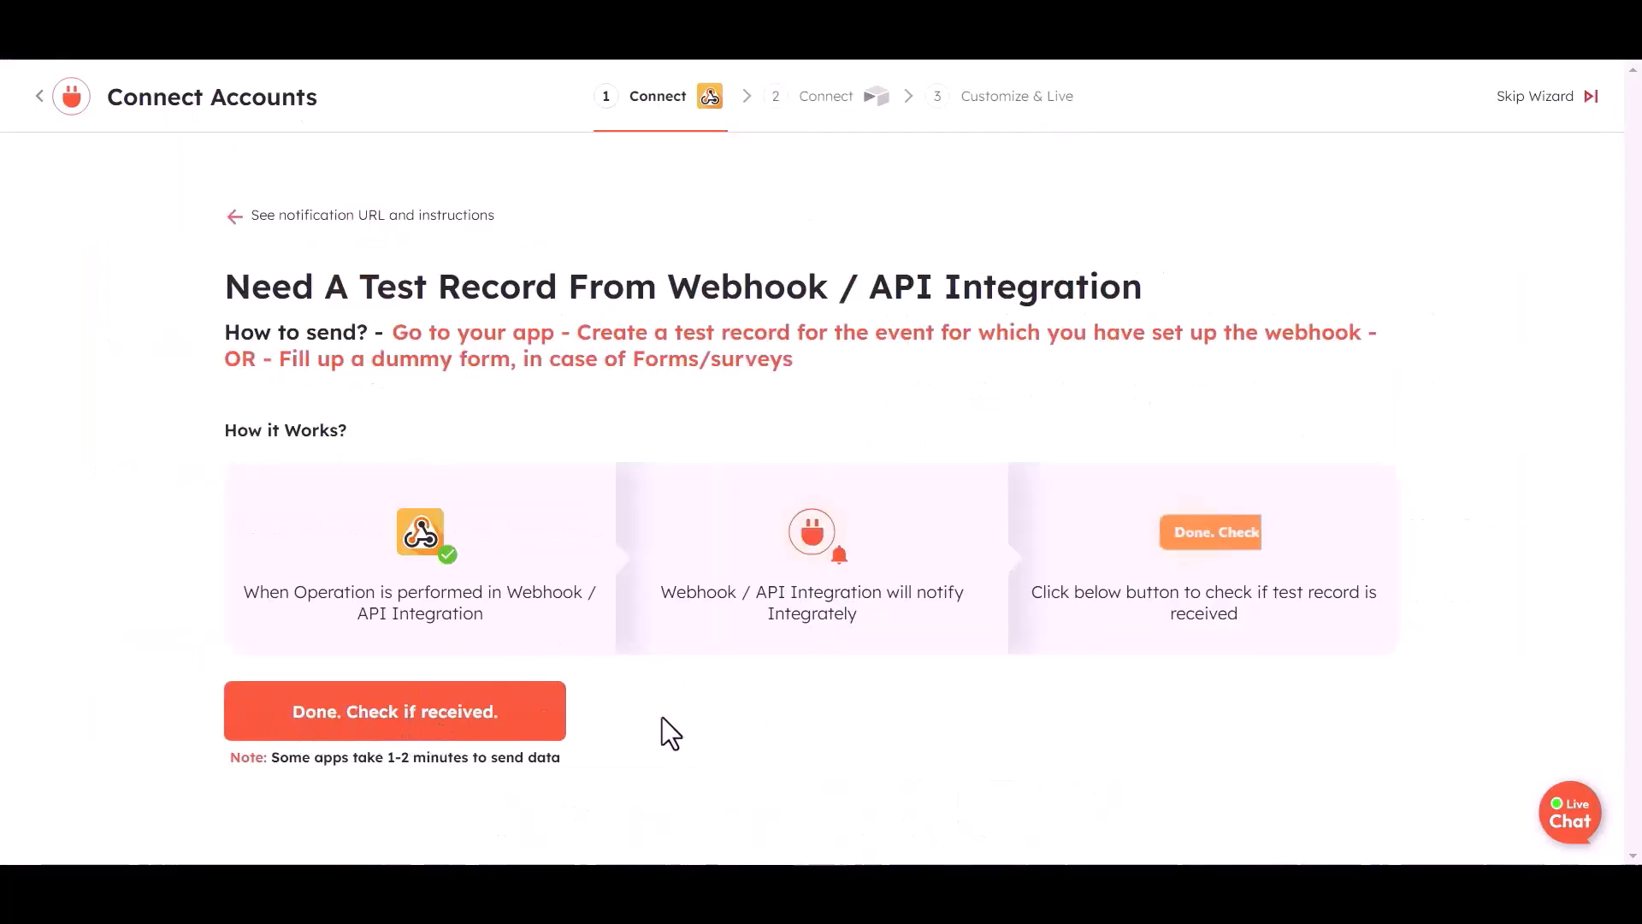
{"action": "left_click", "coordinate": [395, 711]}
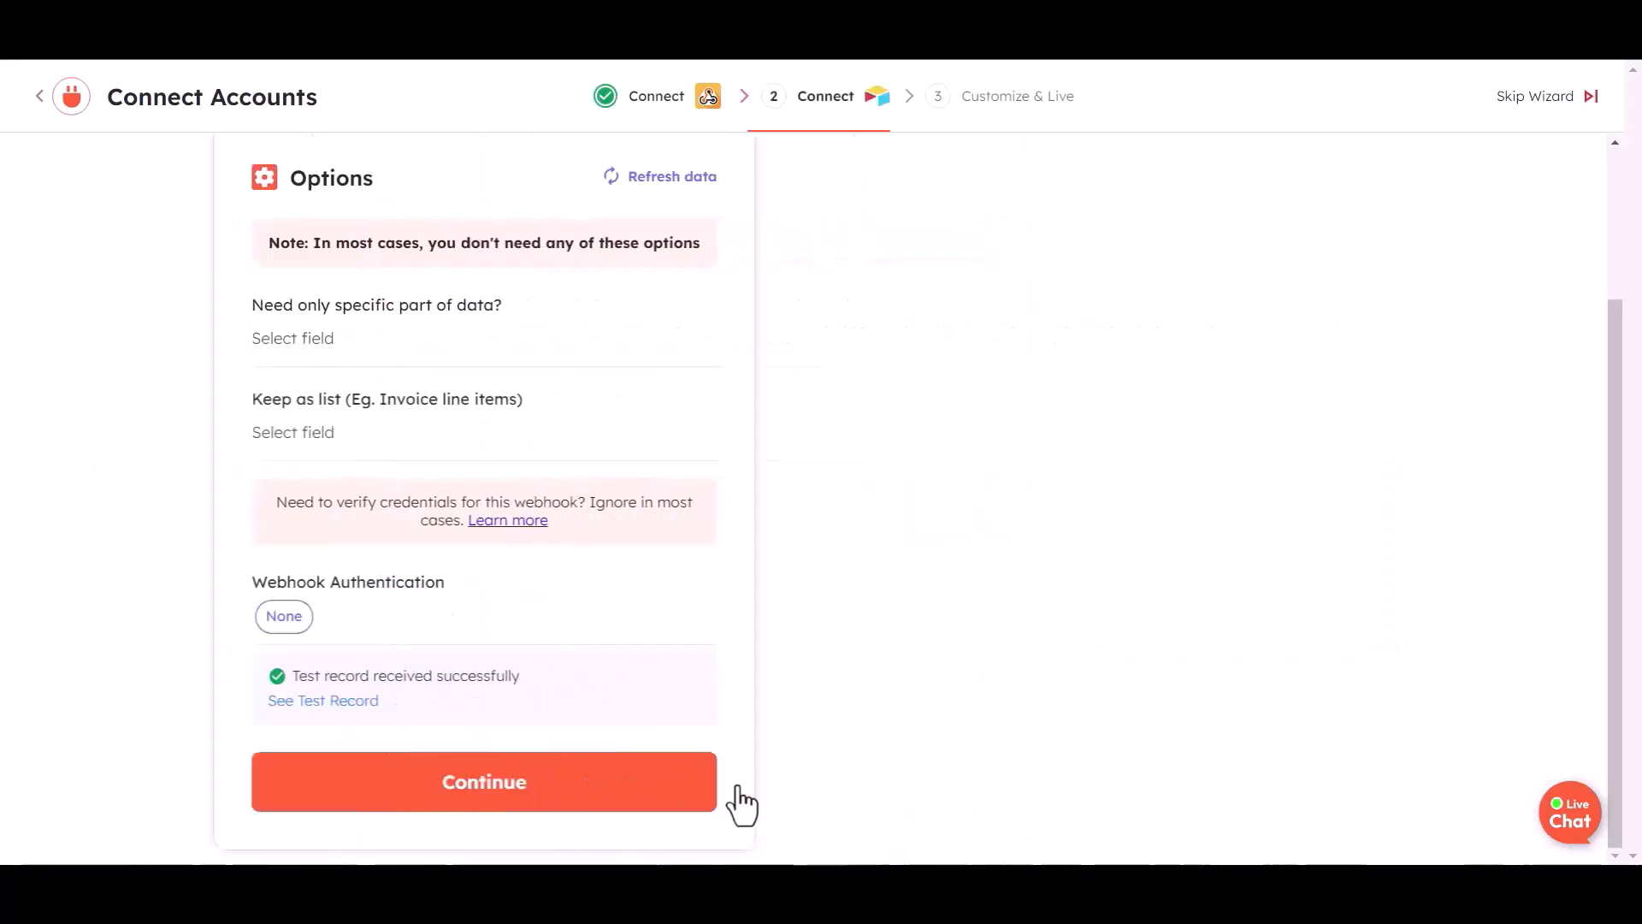
{"action": "left_click", "coordinate": [483, 781]}
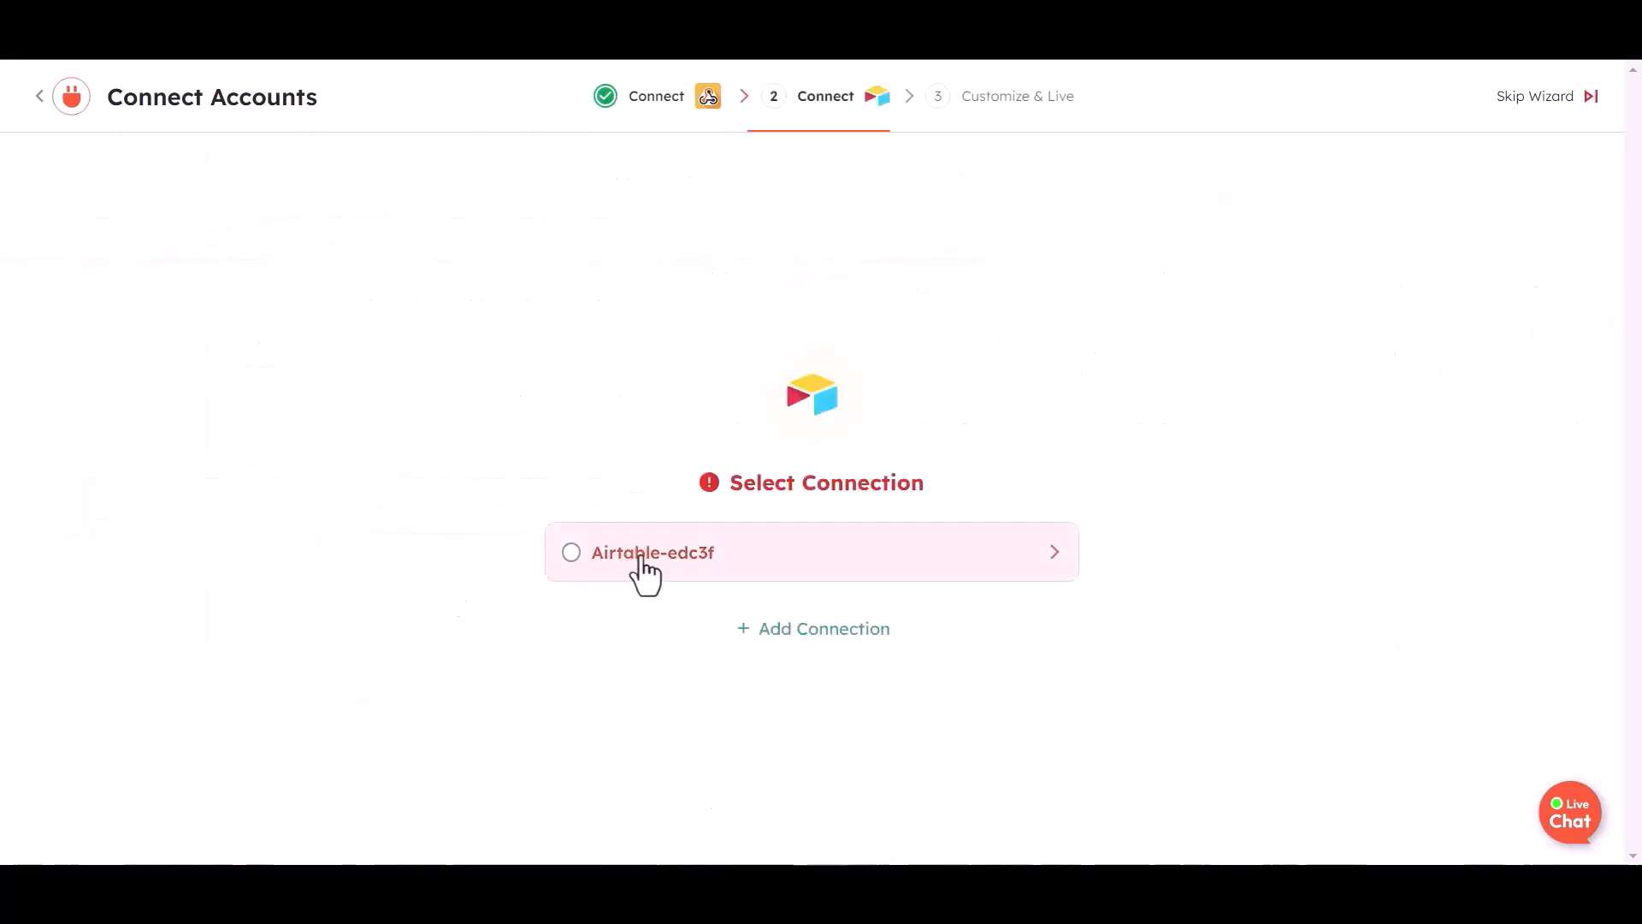
Use the existing Airtable connection with base 'bit integration' and table 'Table 1'
{"action": "left_click", "coordinate": [653, 552]}
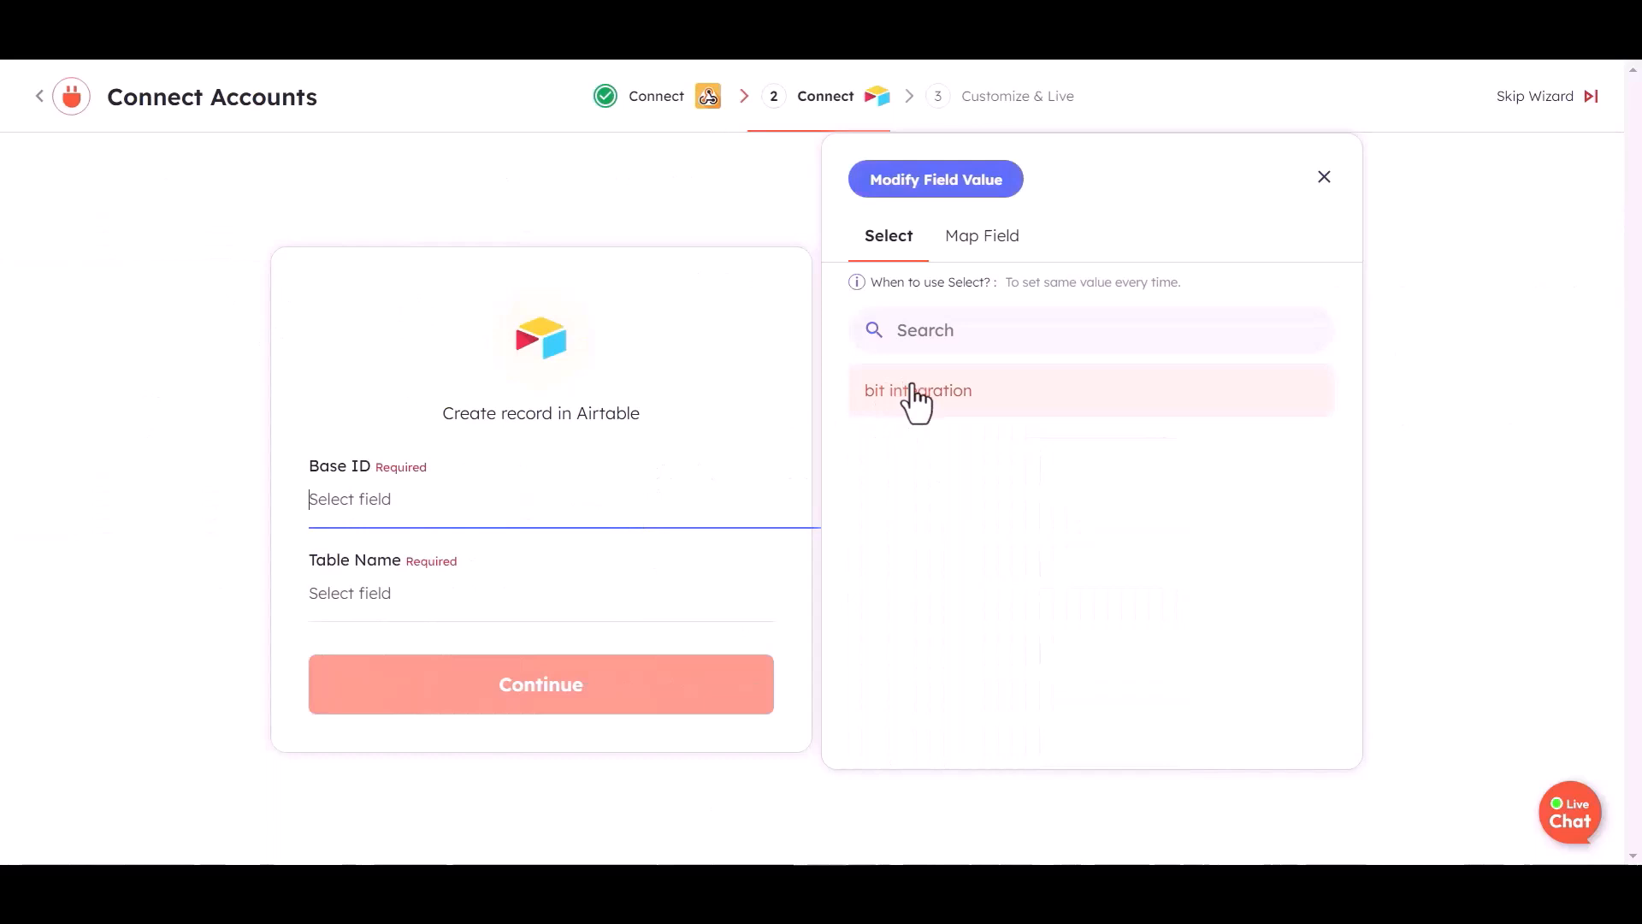
{"action": "left_click", "coordinate": [918, 390]}
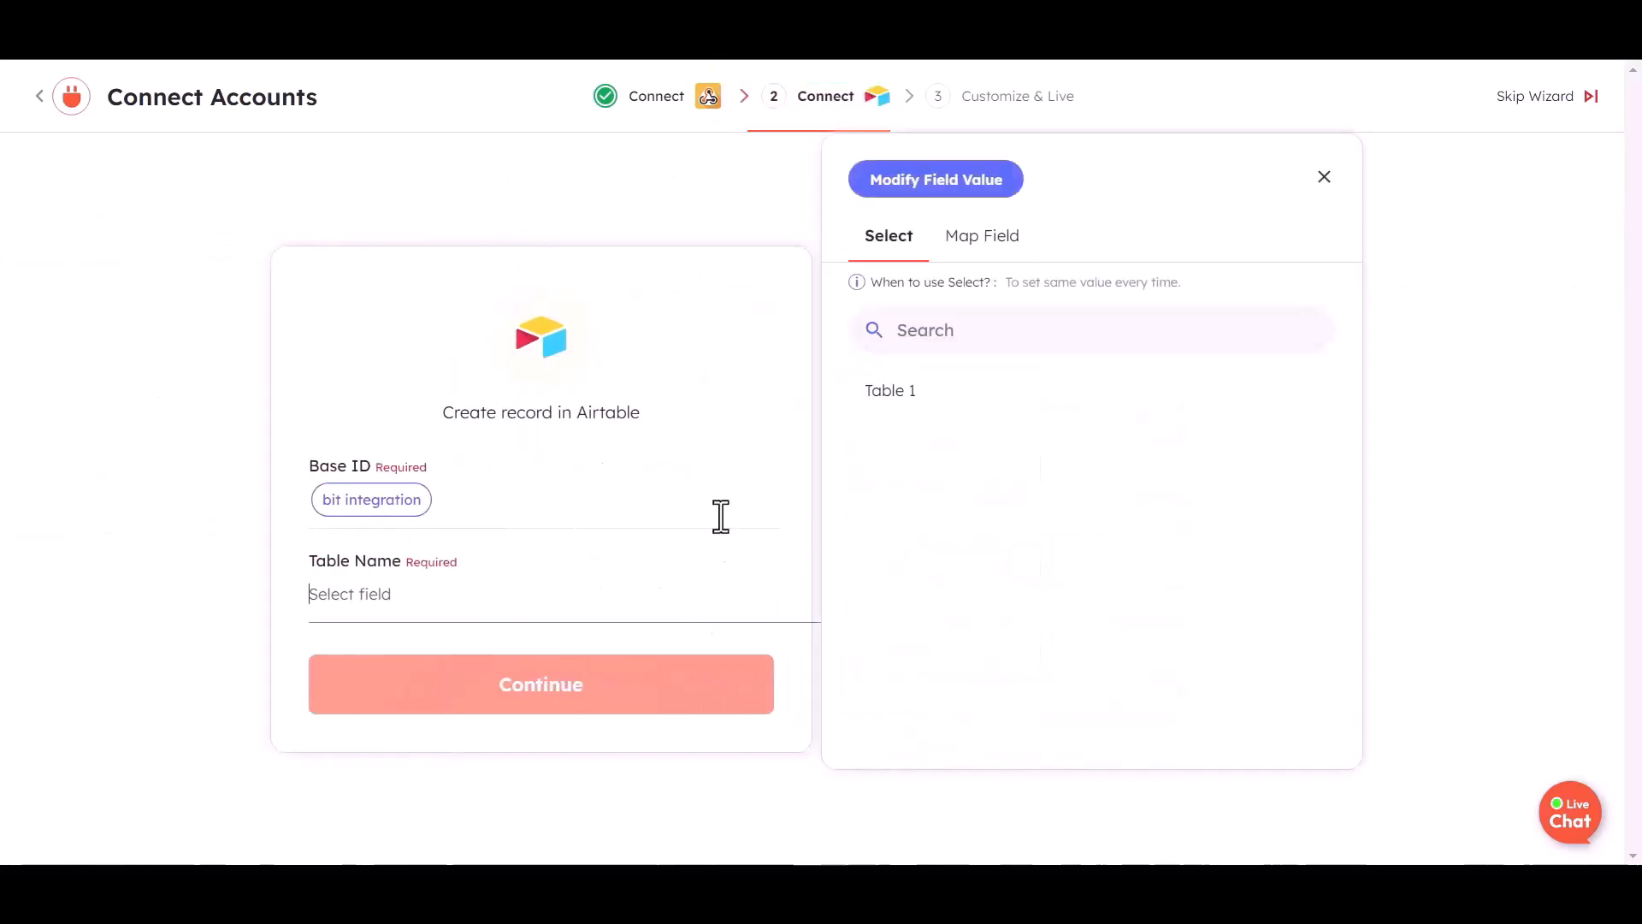
{"action": "left_click", "coordinate": [890, 390]}
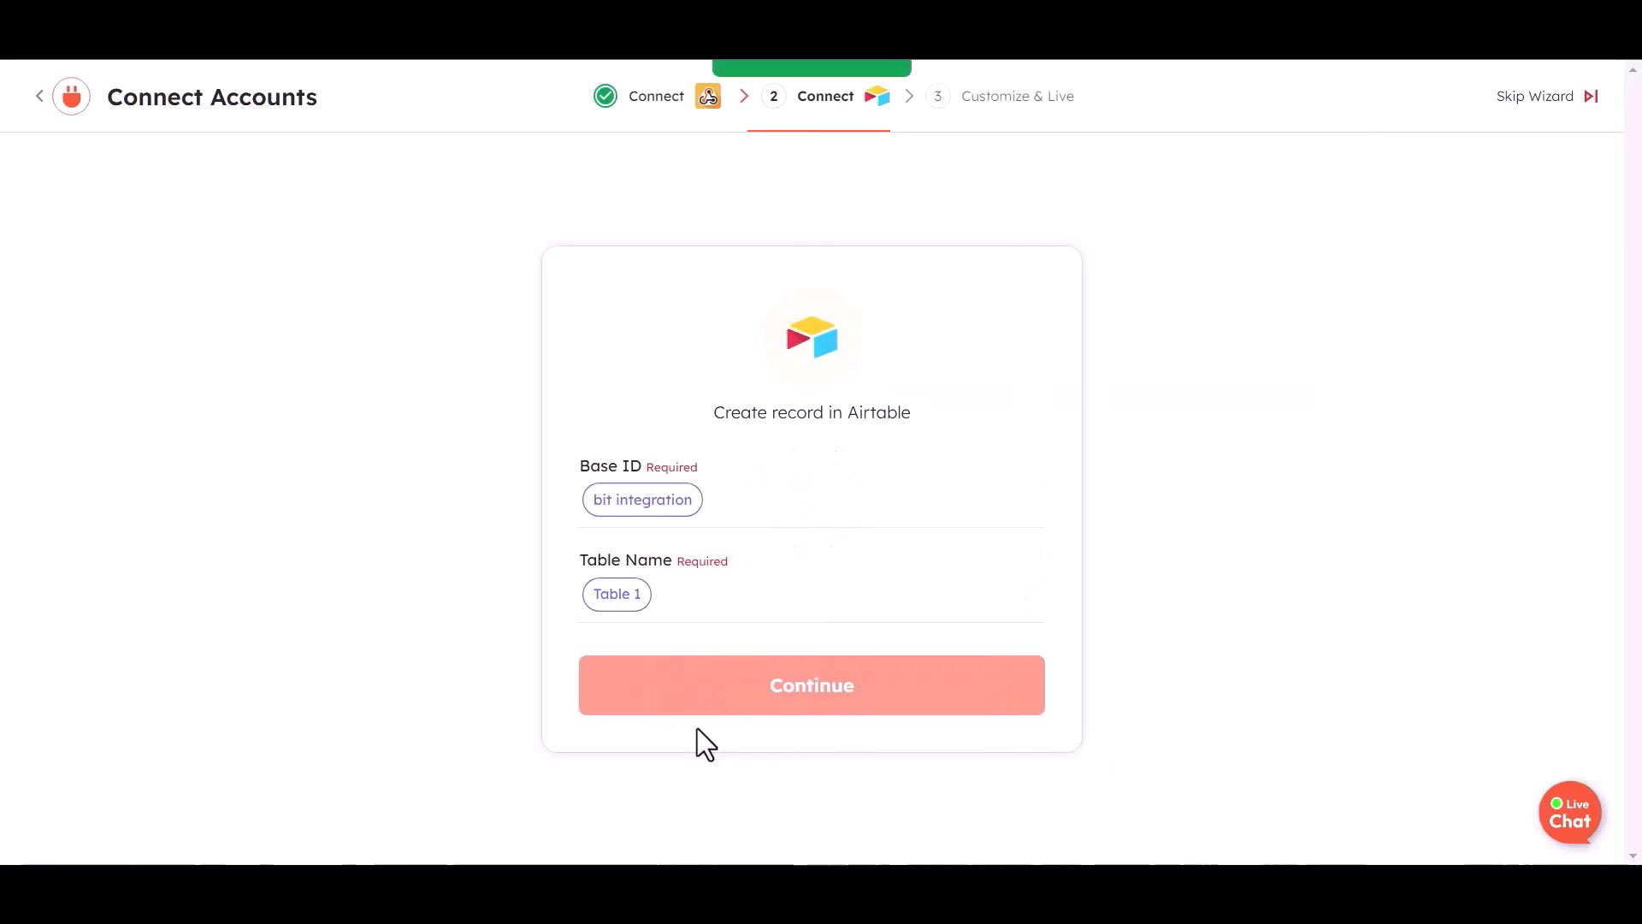
Map webhook data onto the Airtable record's Name, Email and Number fields
{"action": "left_click", "coordinate": [811, 685]}
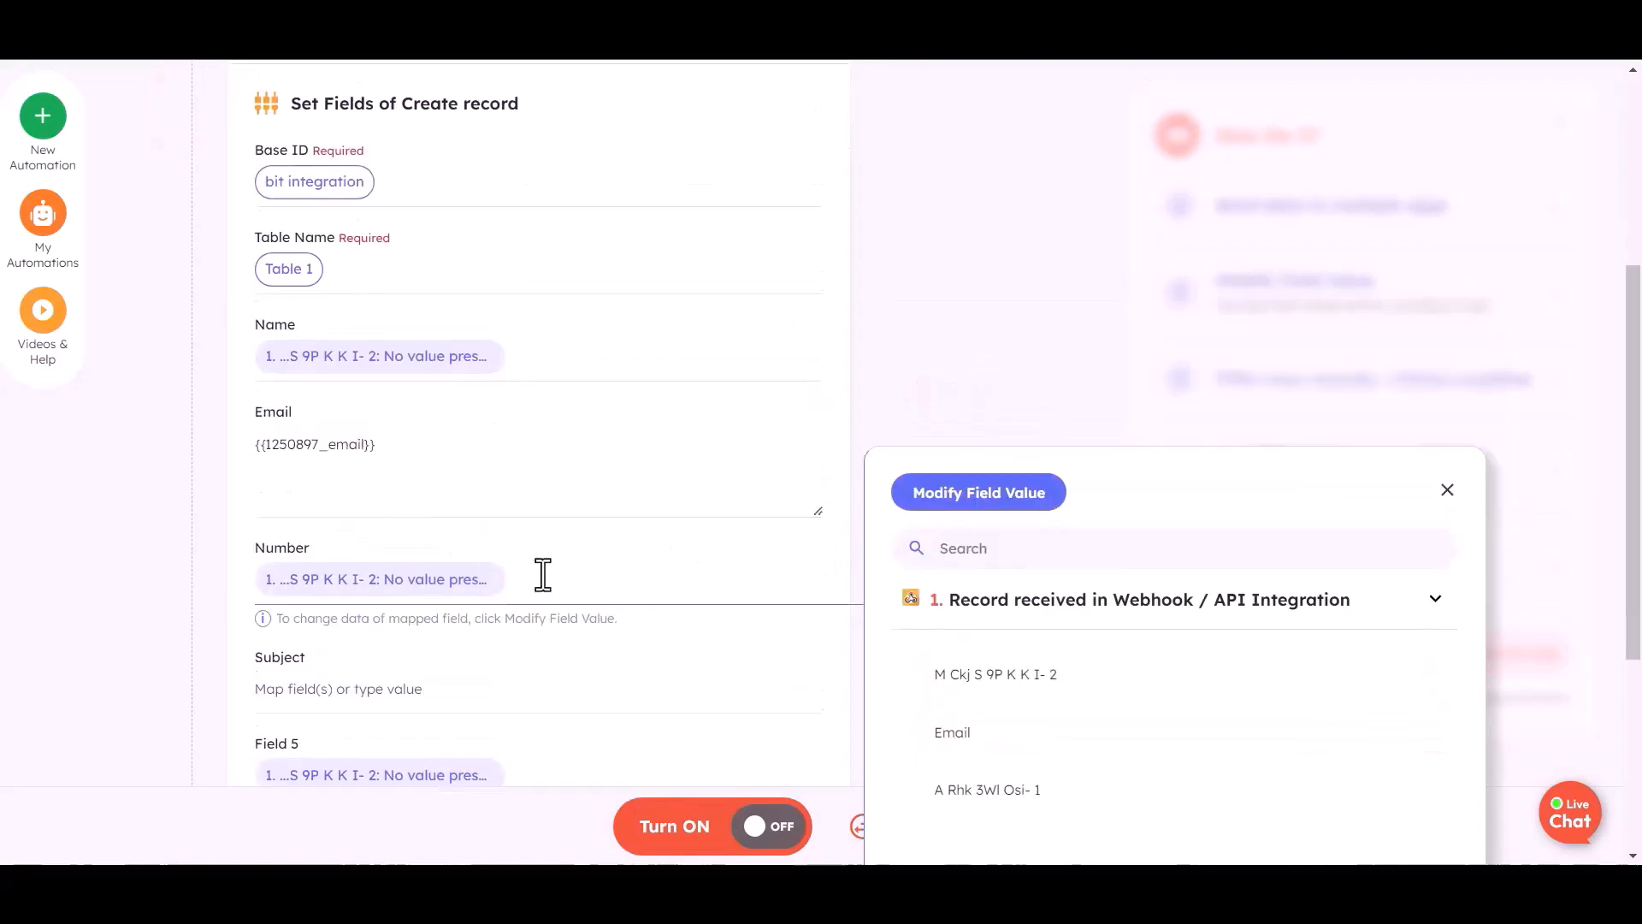
{"action": "scroll", "scroll_direction": "down", "scroll_amount": 3}
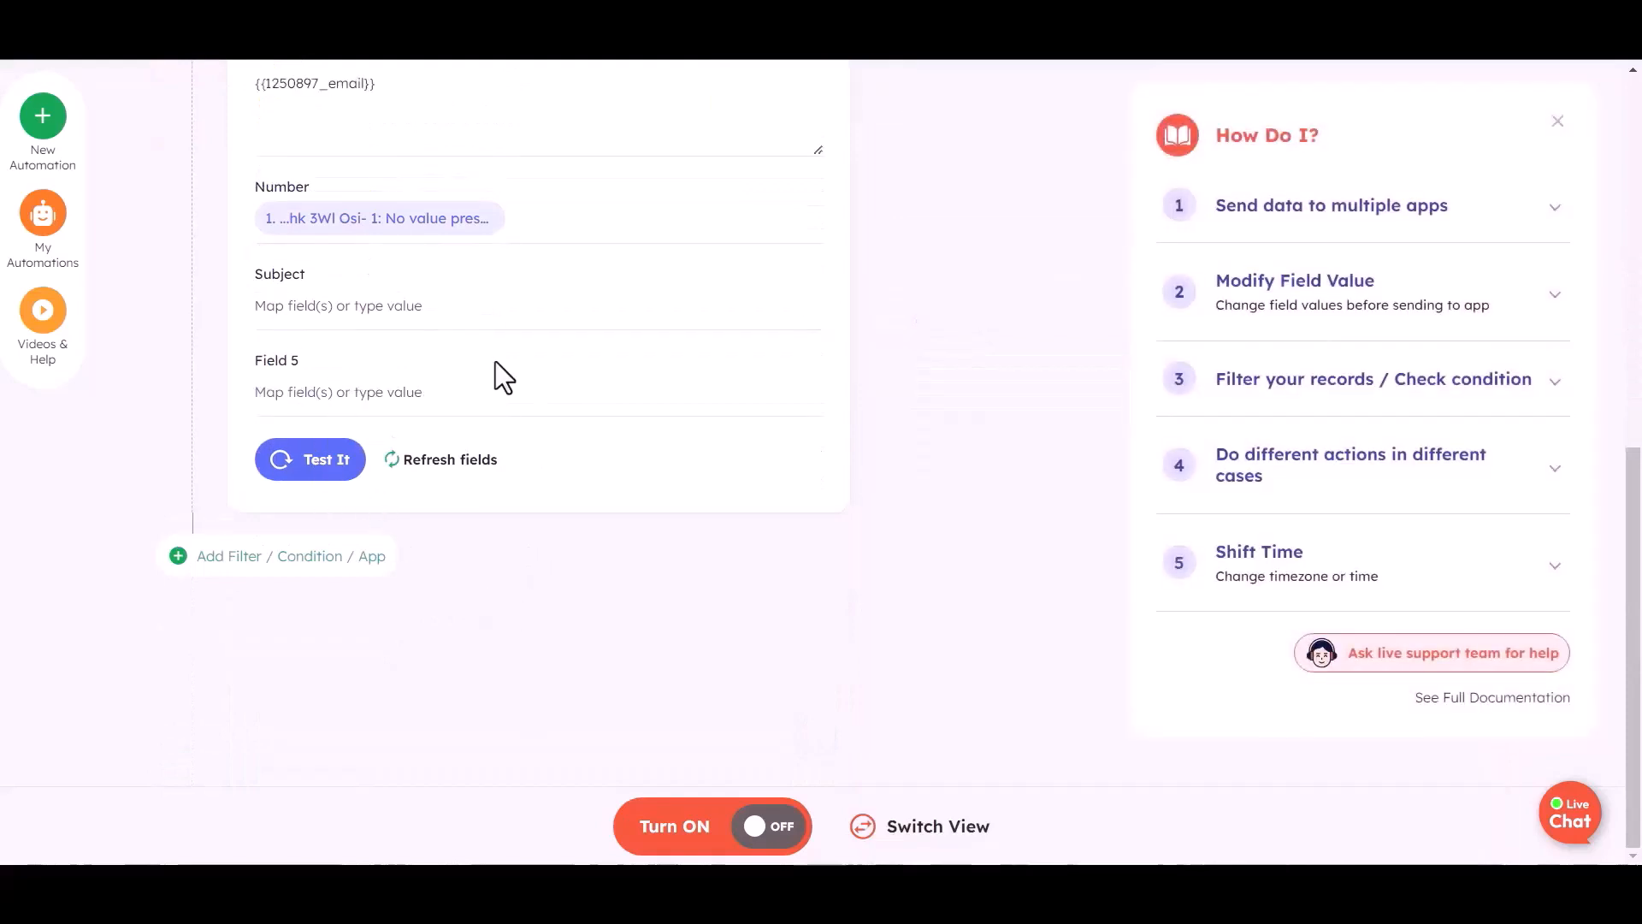
{"action": "left_click", "coordinate": [309, 459]}
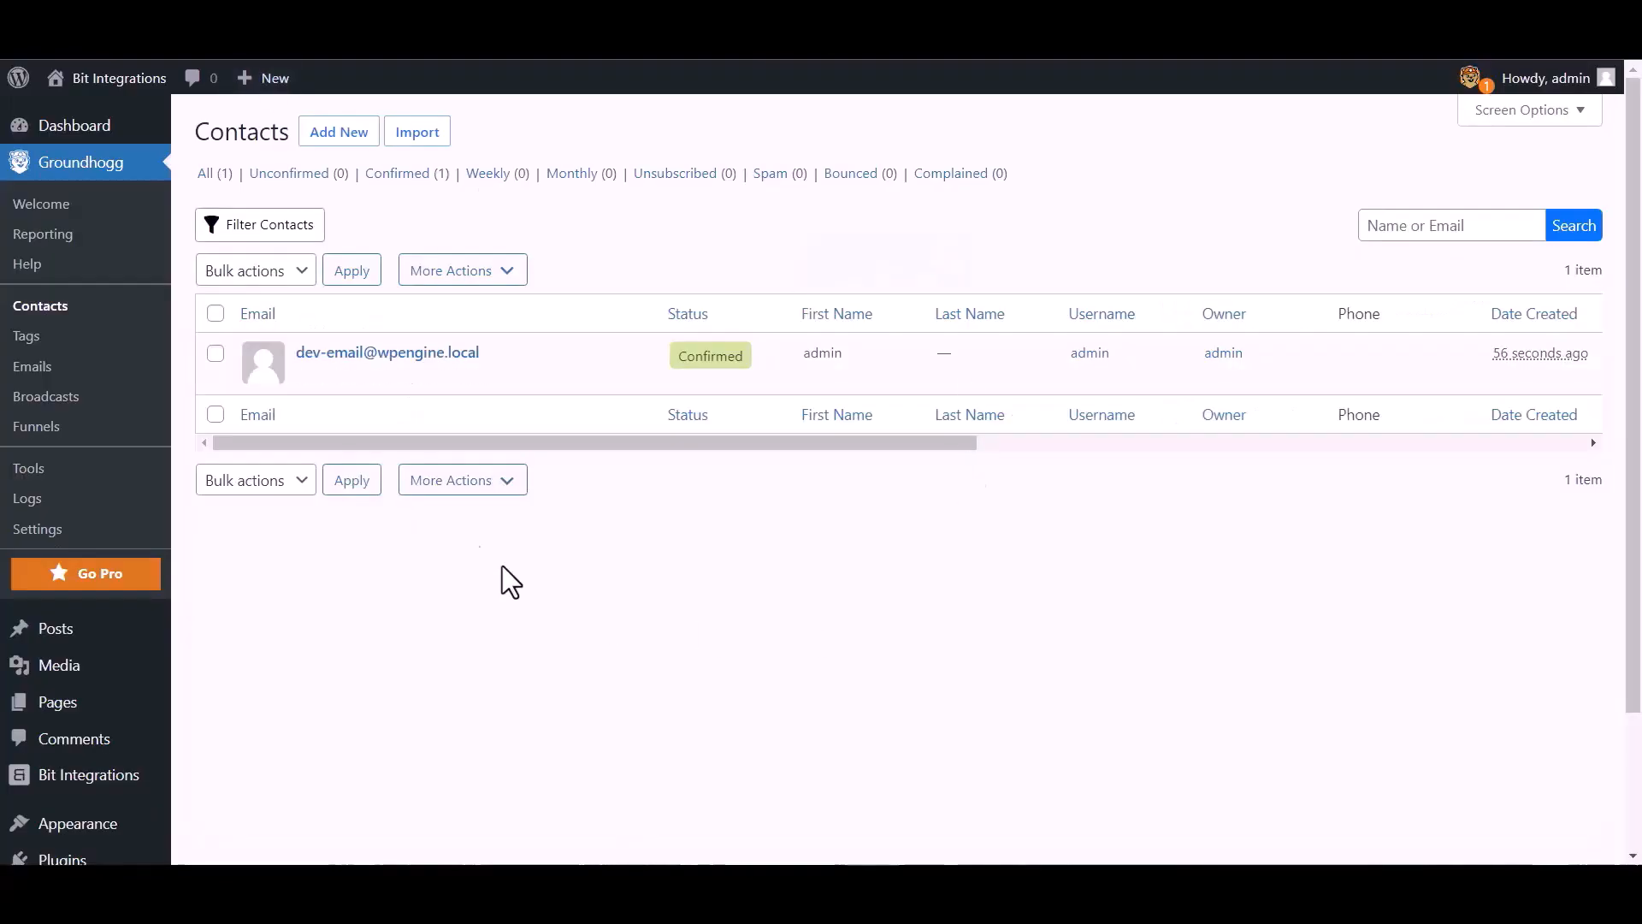
{"action": "mouse_move", "coordinate": [353, 200]}
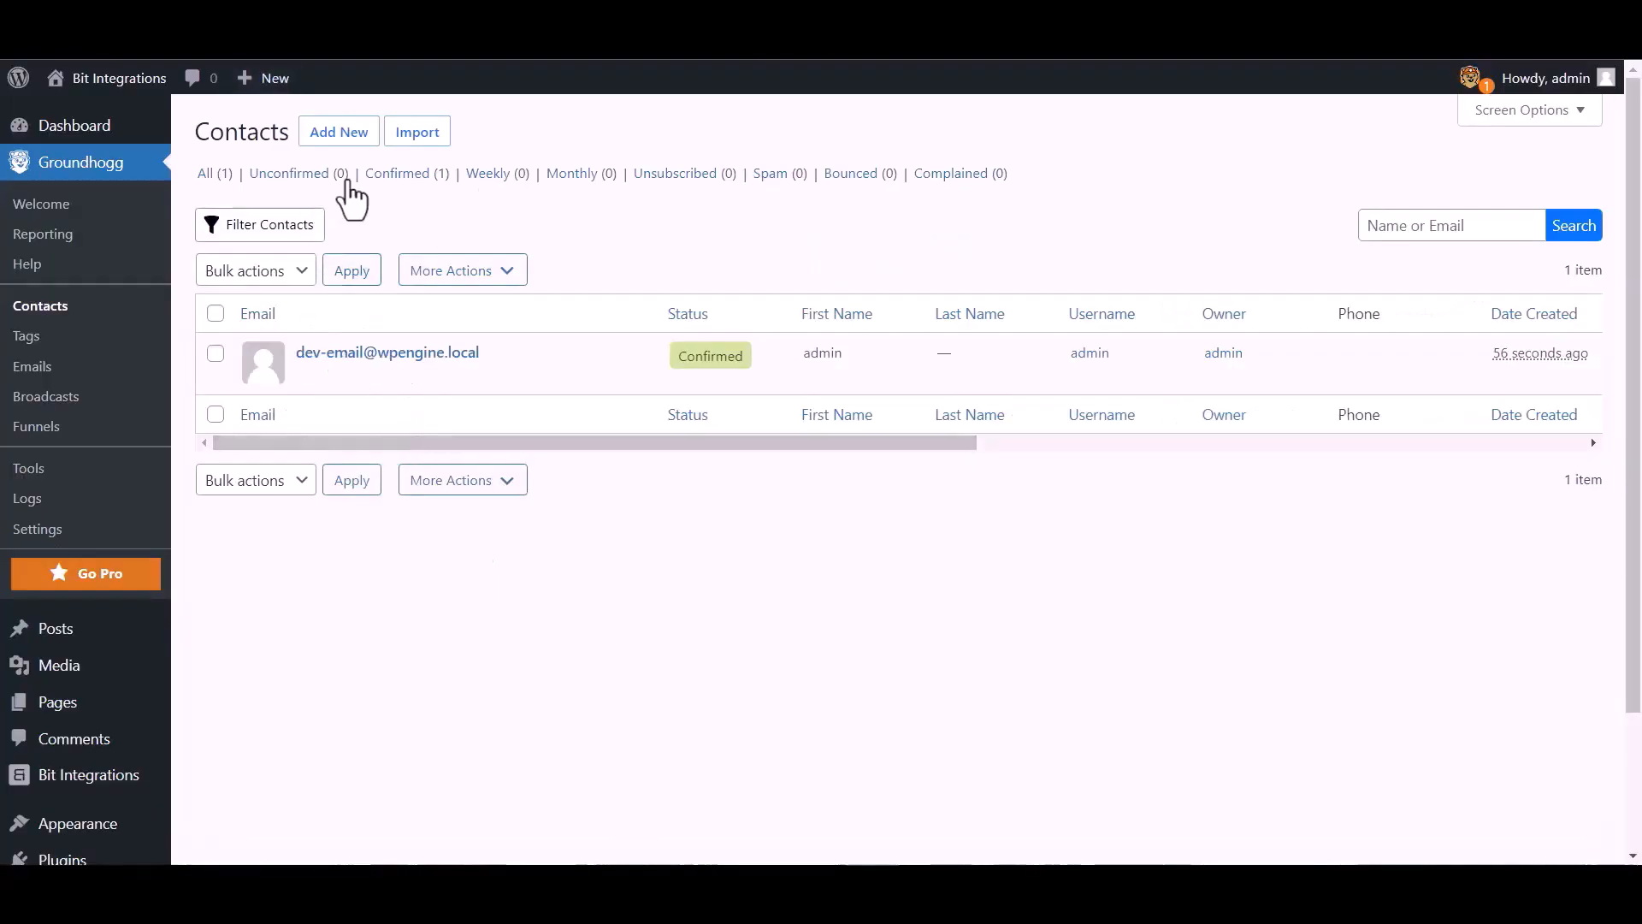
{"action": "left_click", "coordinate": [339, 131]}
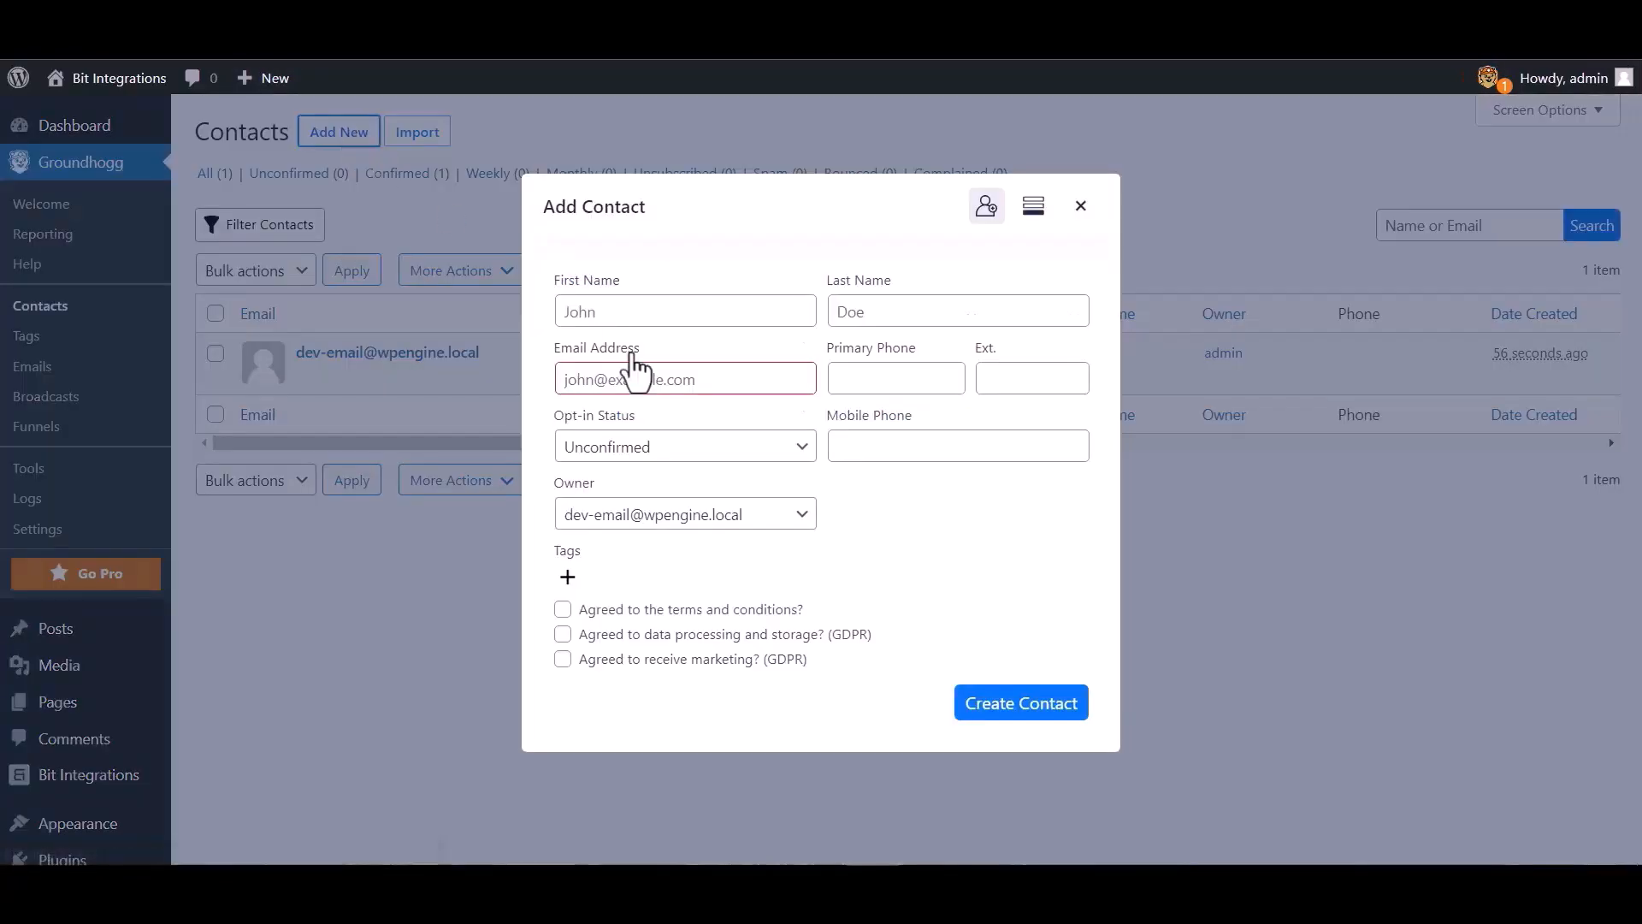
{"action": "left_click", "coordinate": [684, 310]}
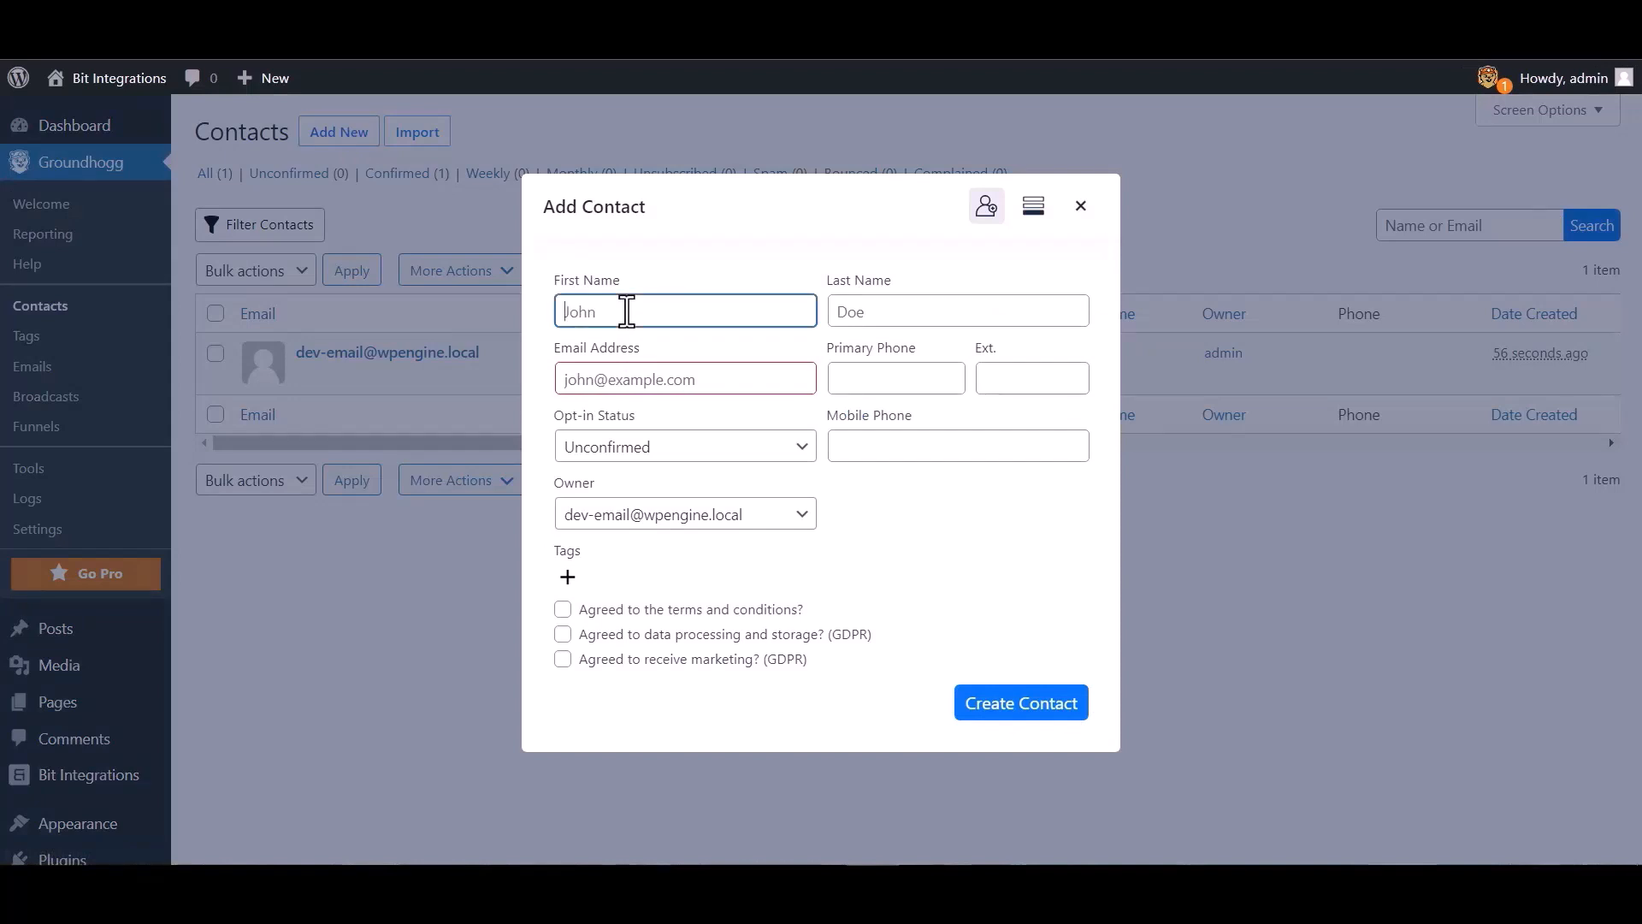
{"action": "type", "text": "Bit"}
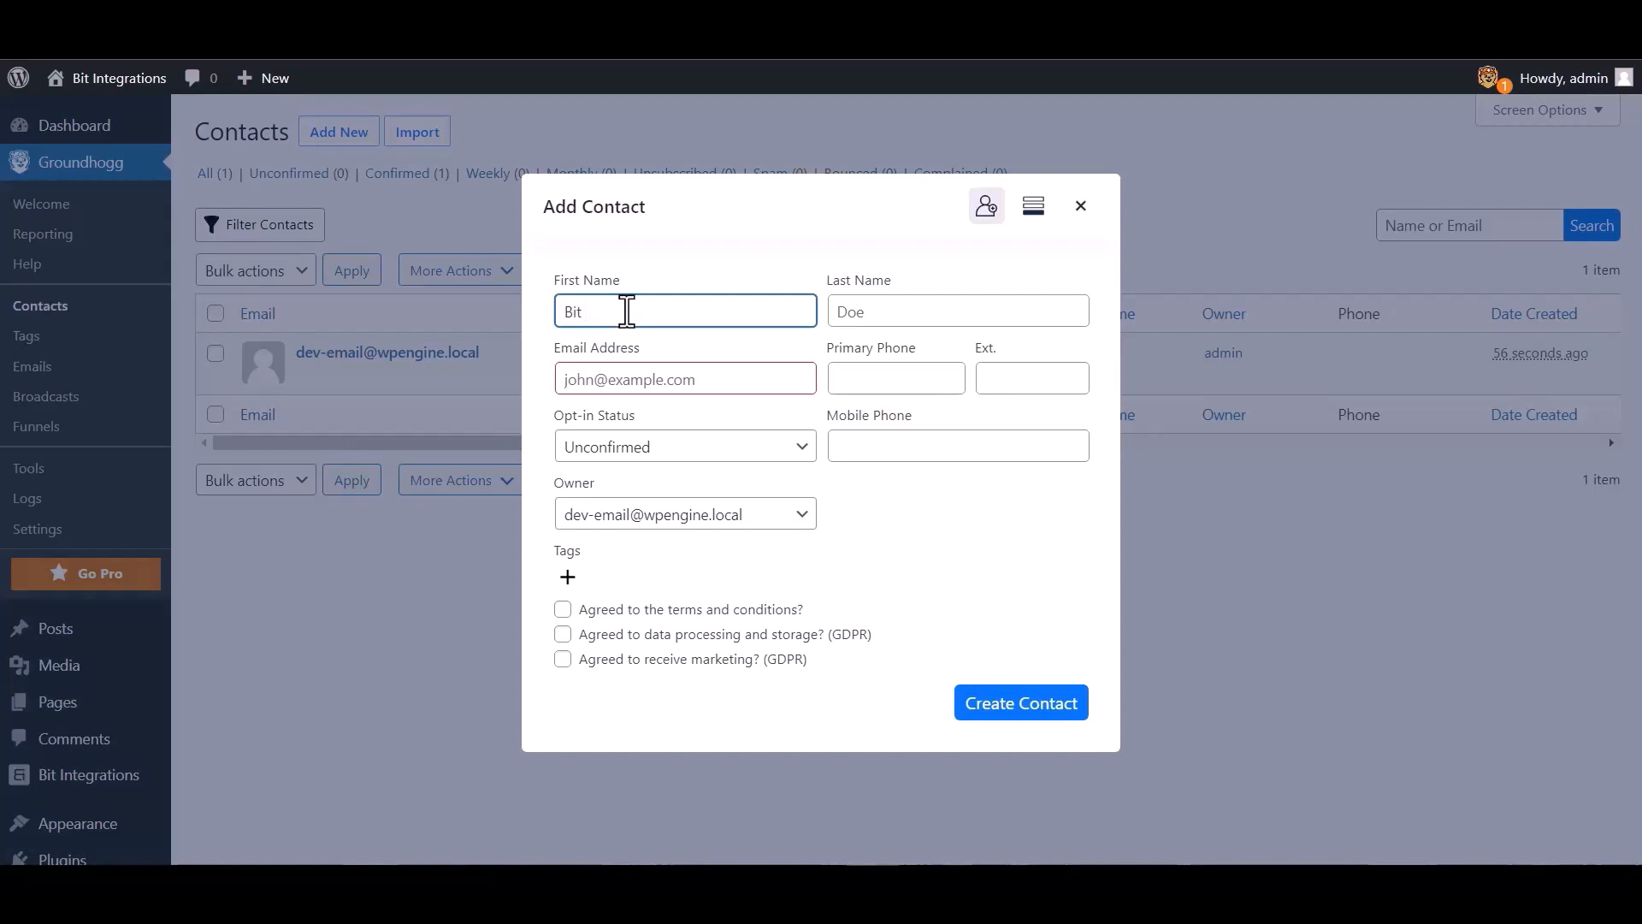
{"action": "type", "text": "I"}
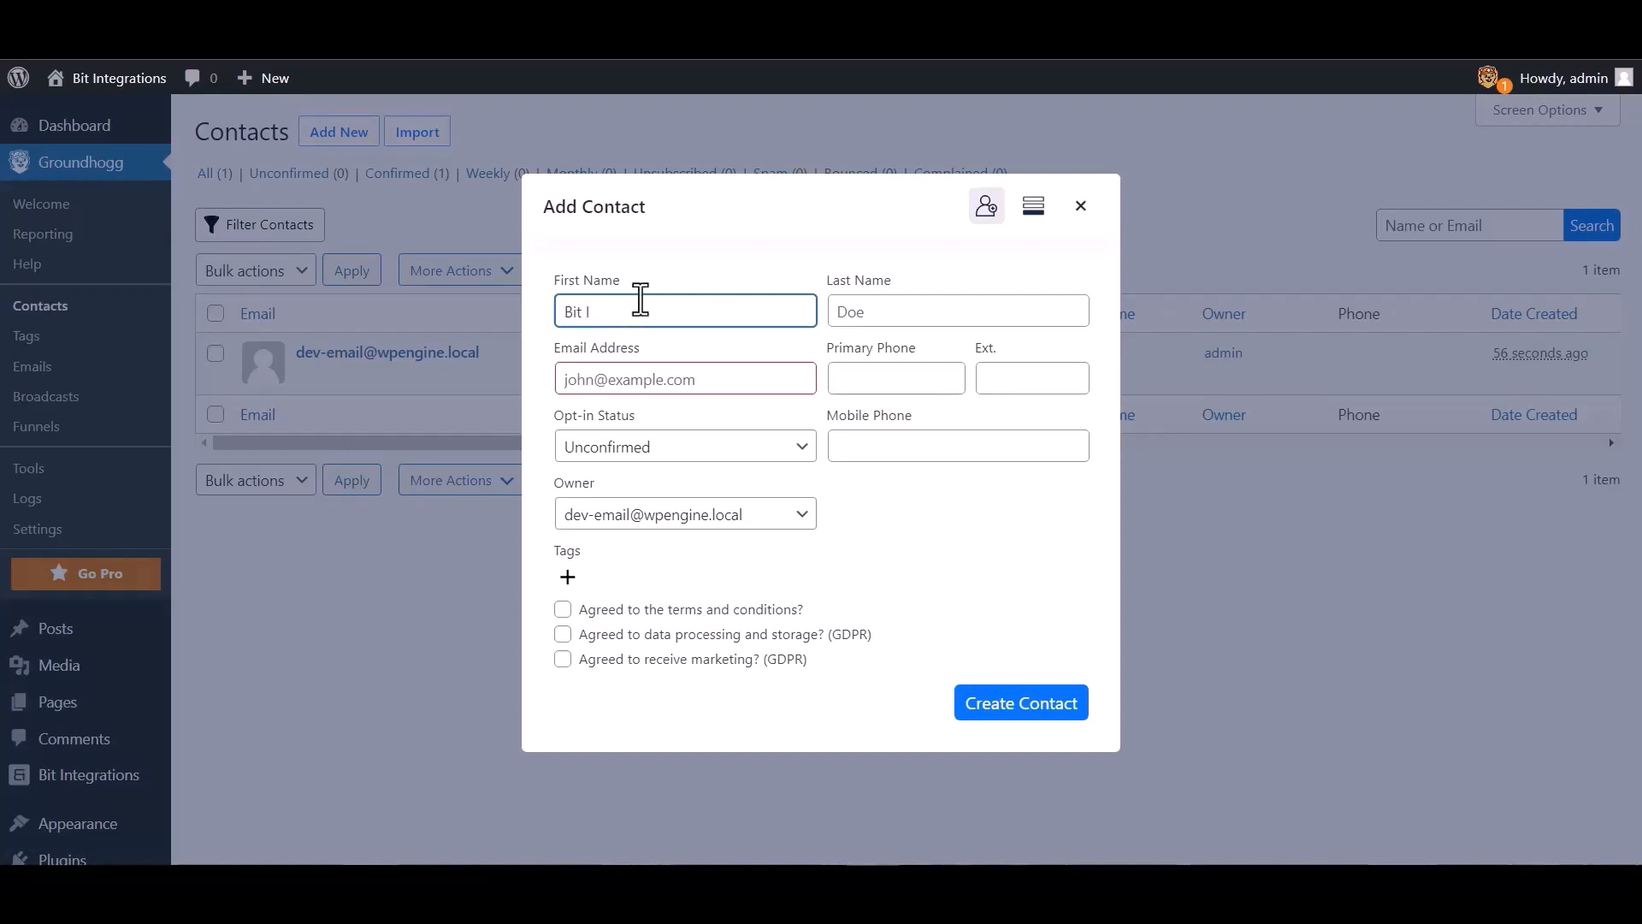
{"action": "type", "text": "ntegration"}
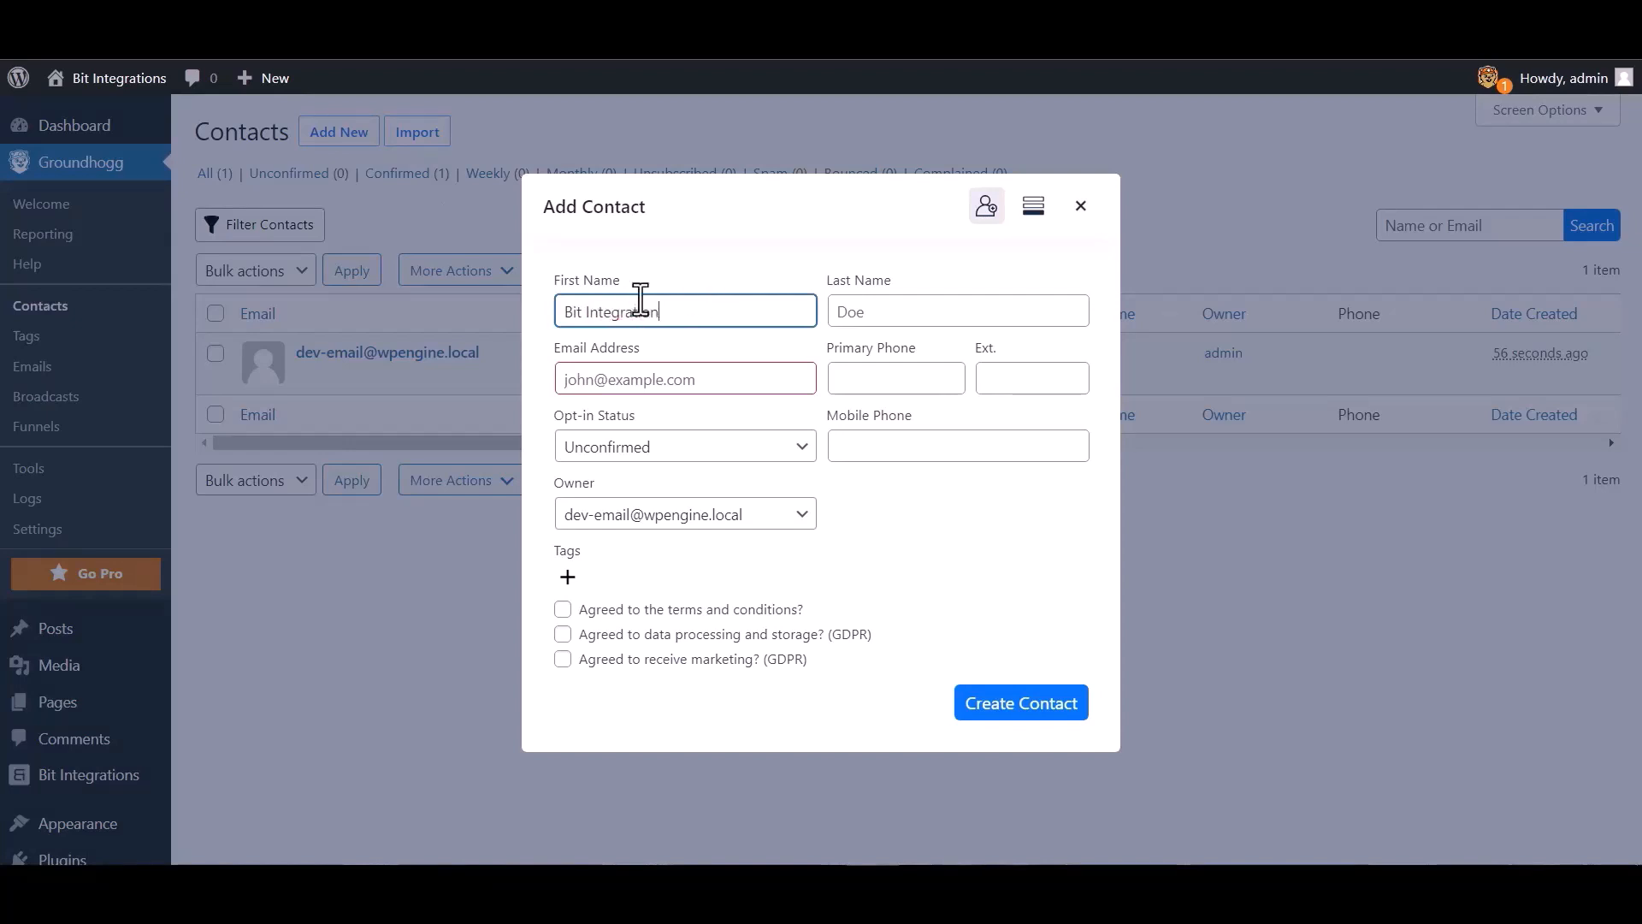
{"action": "left_click", "coordinate": [684, 378]}
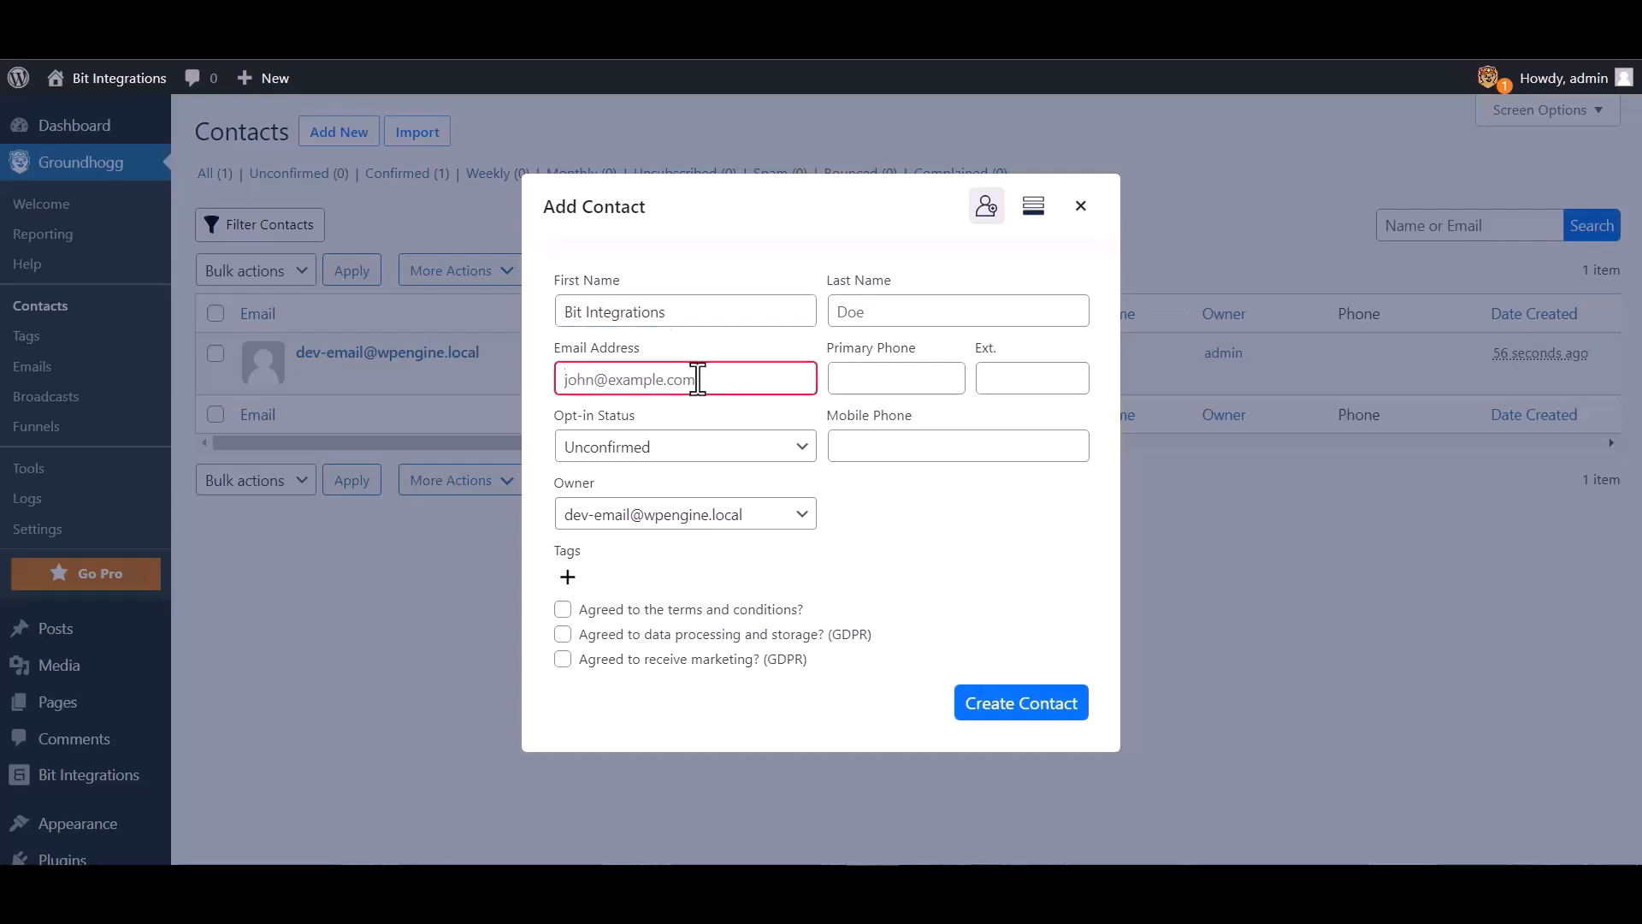
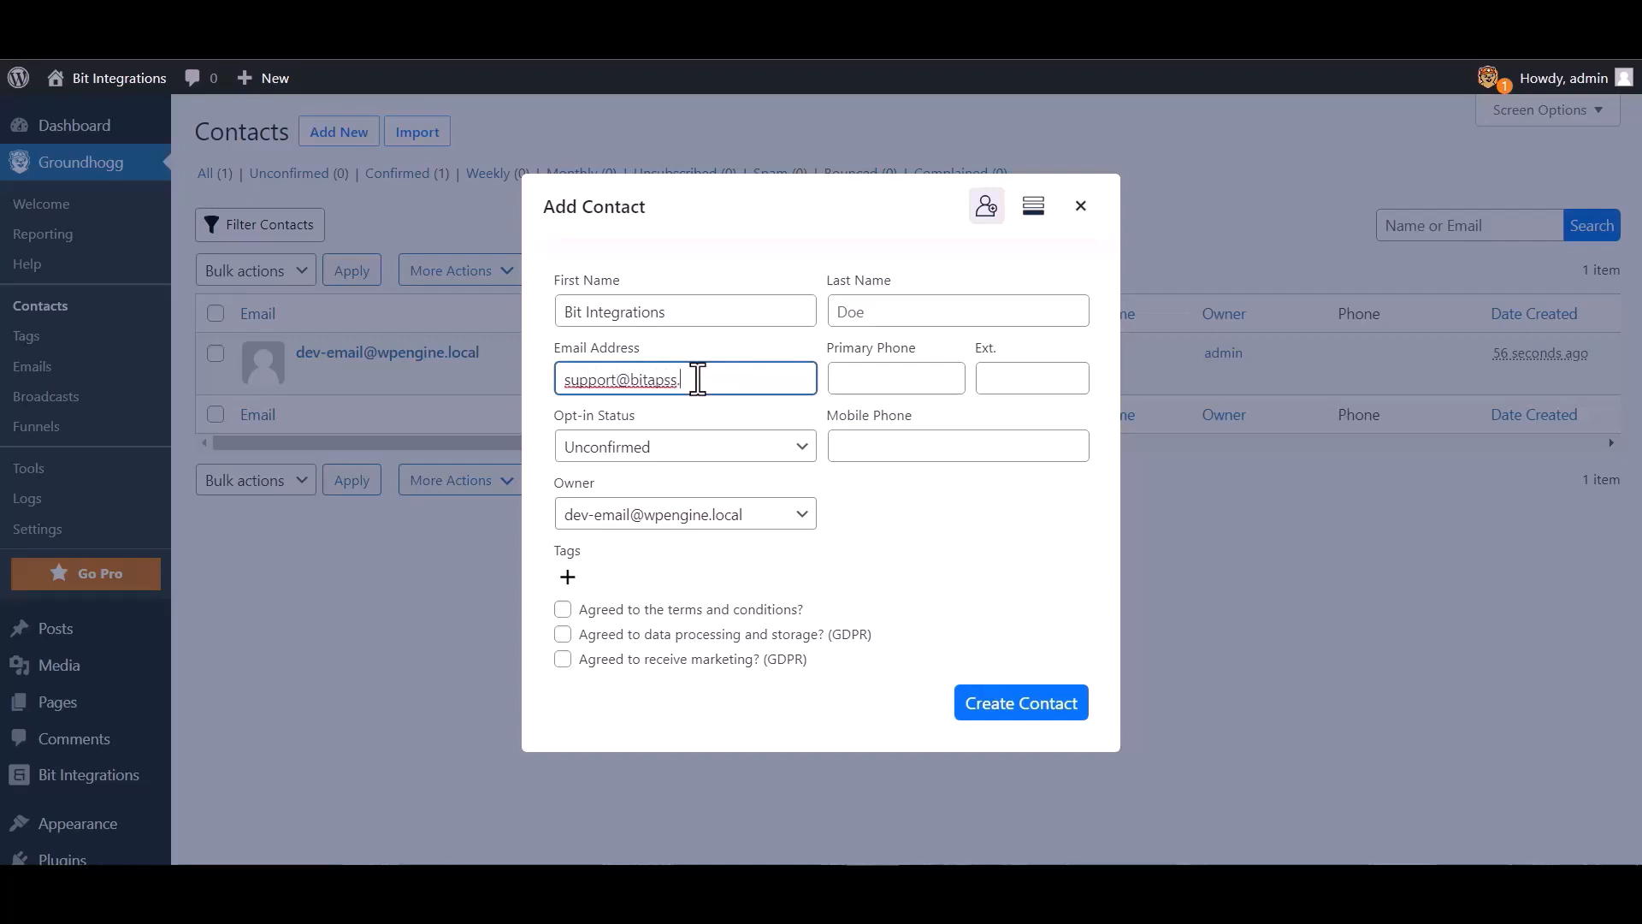
{"action": "left_click", "coordinate": [956, 445]}
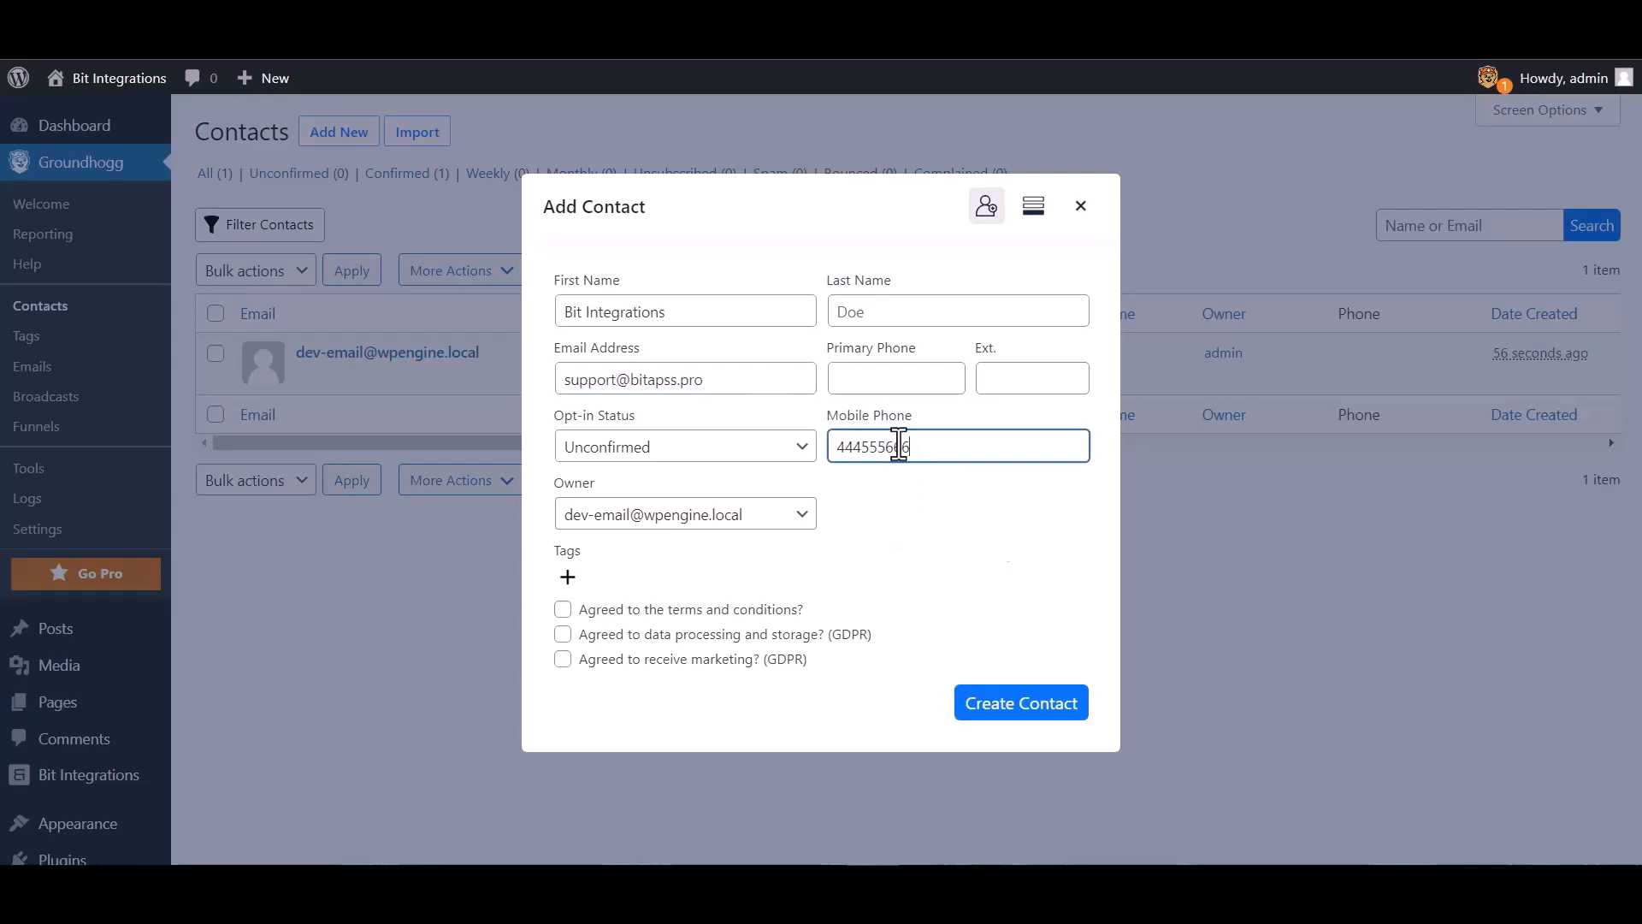
{"action": "mouse_move", "coordinate": [1003, 728]}
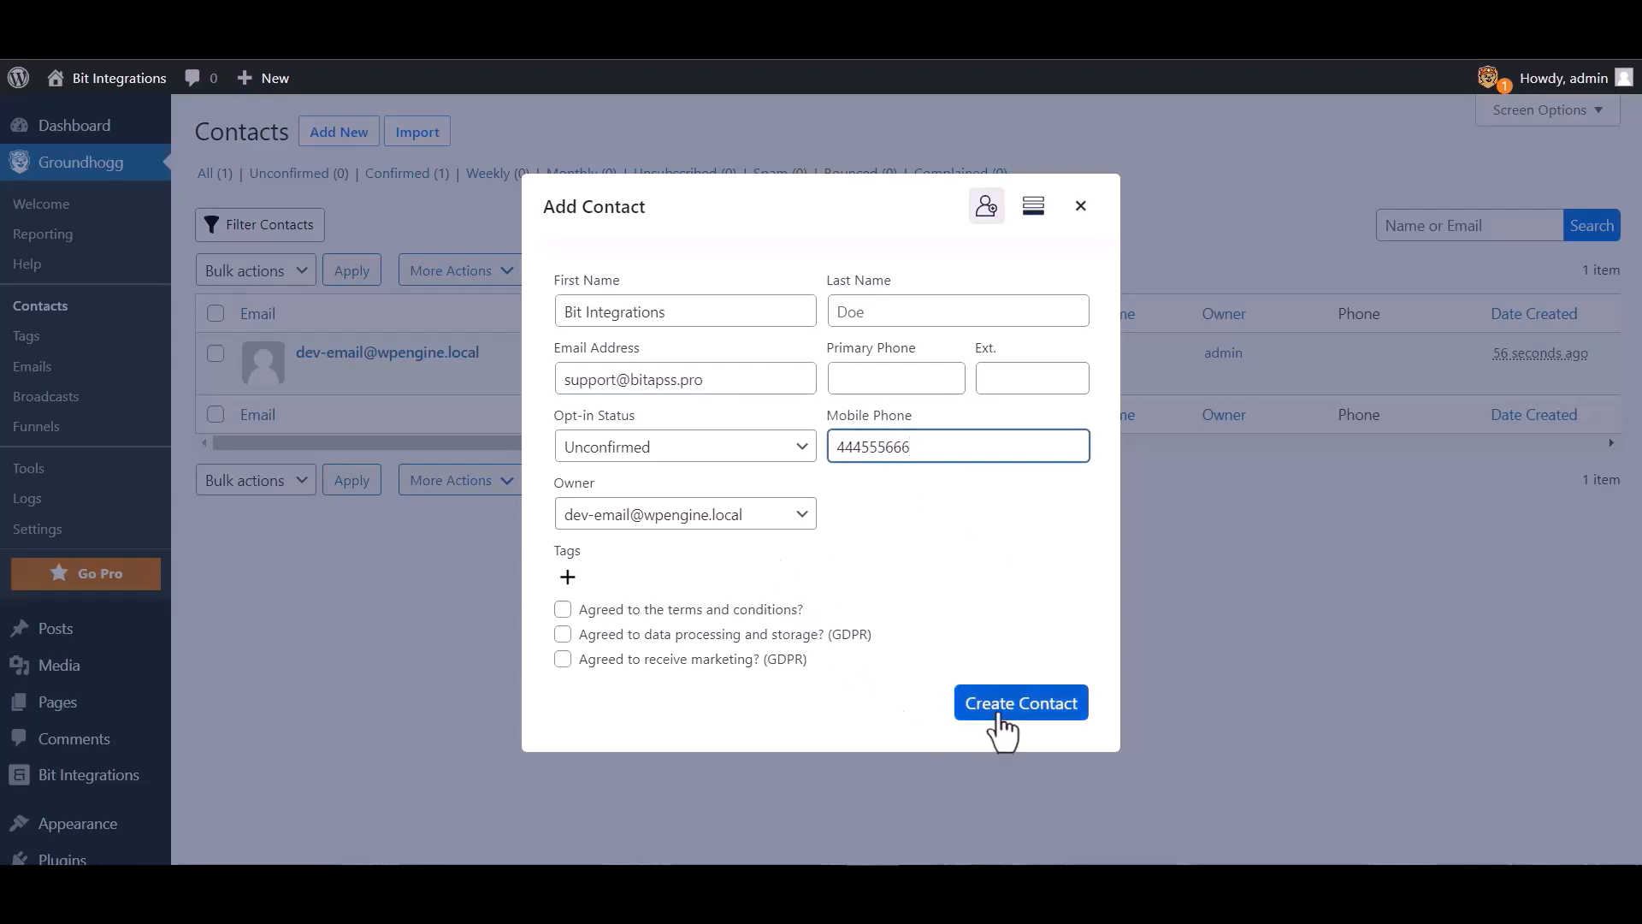
{"action": "left_click", "coordinate": [1019, 703]}
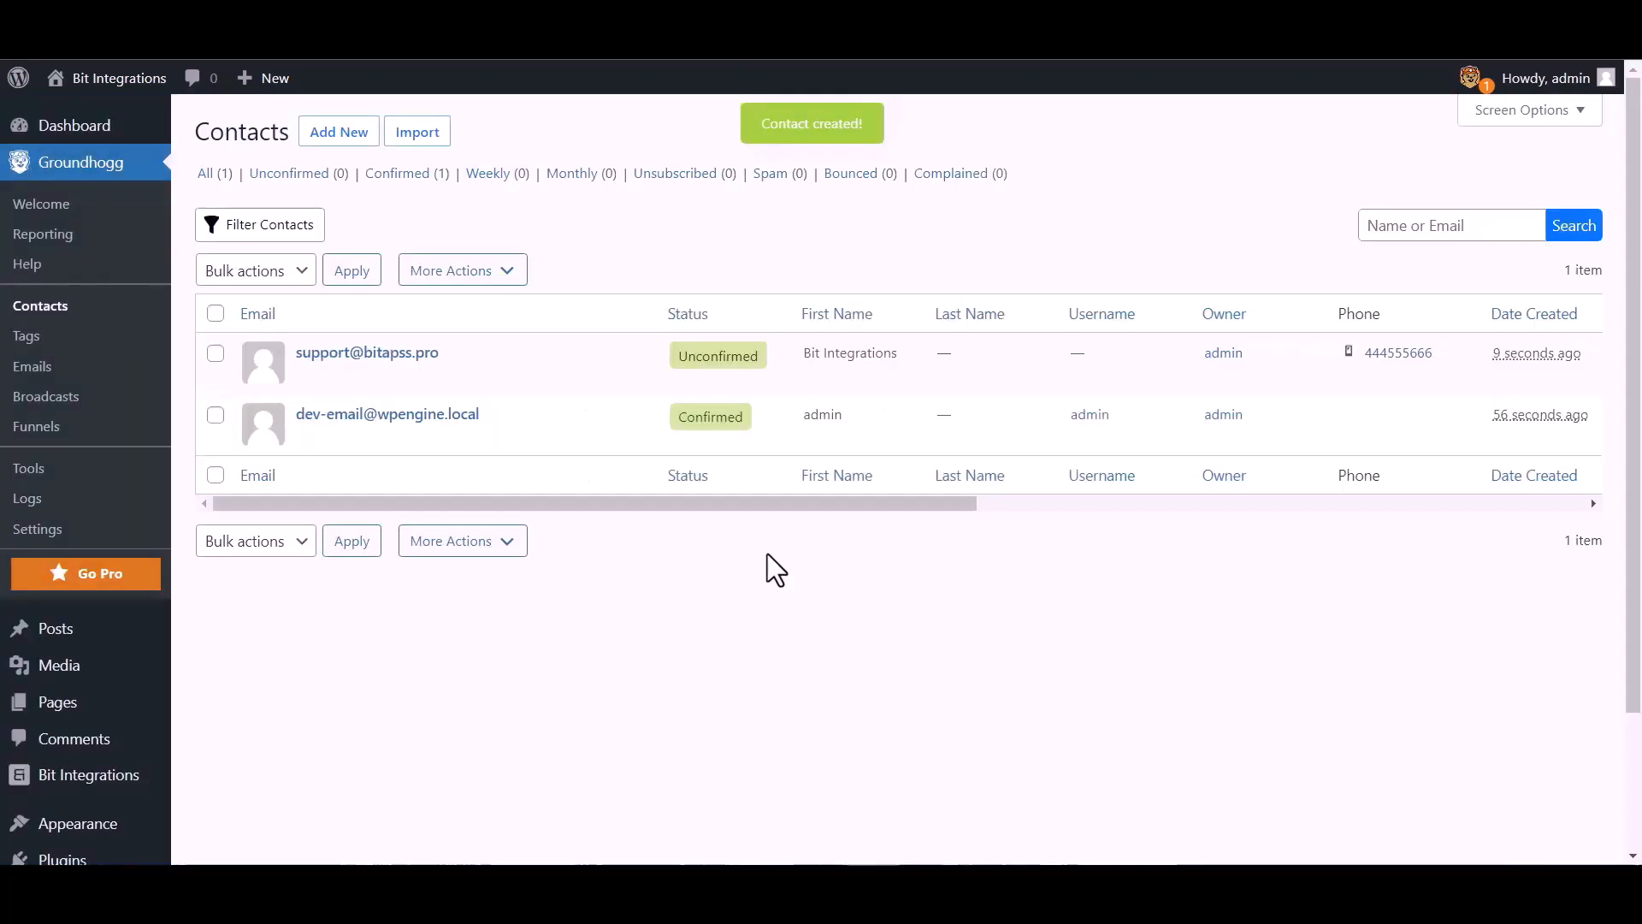